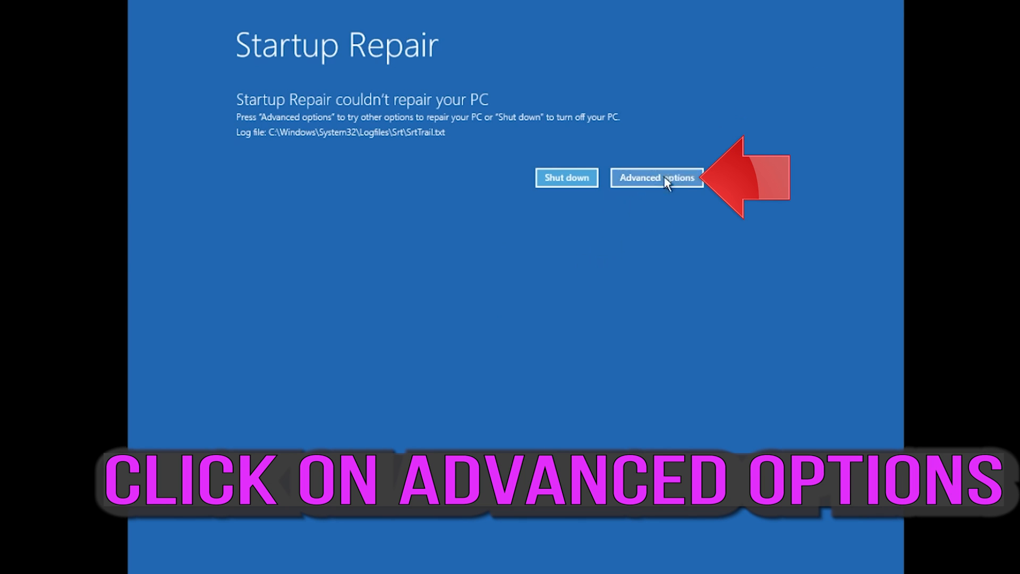
Navigate from the failed Startup Repair notice through Troubleshoot to the Advanced options screen
left_click(655, 178)
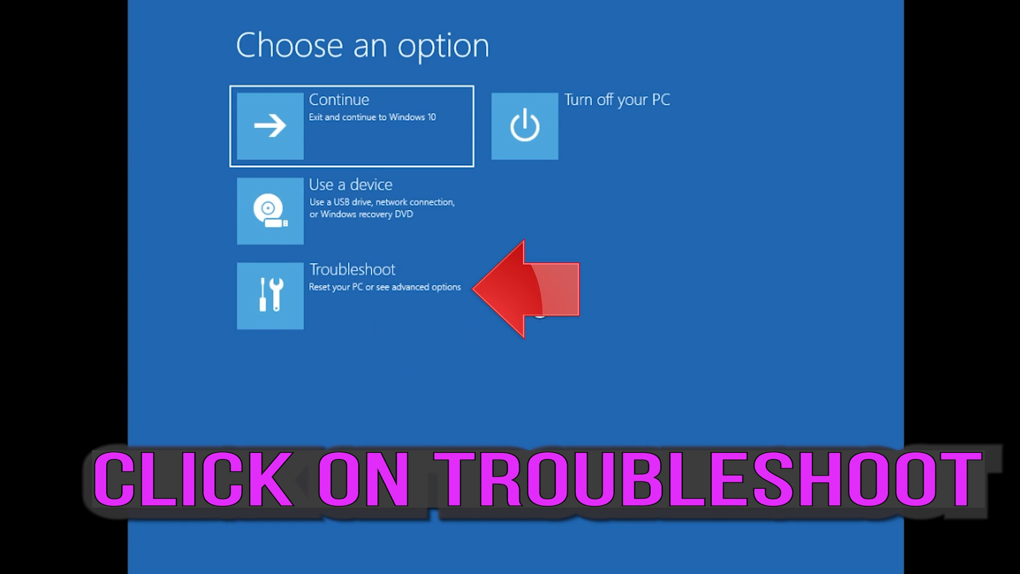
left_click(352, 295)
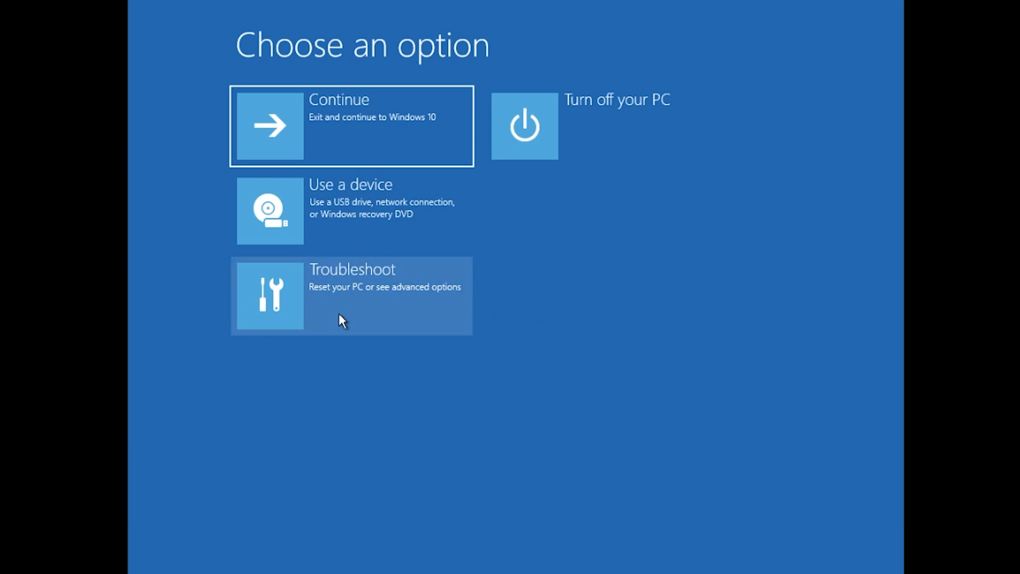
left_click(352, 295)
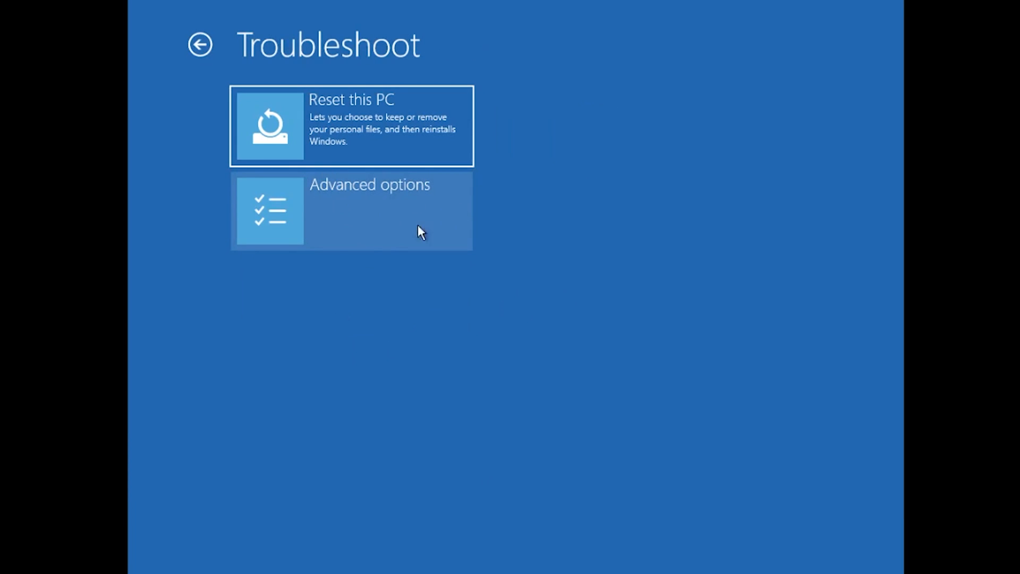
left_click(352, 210)
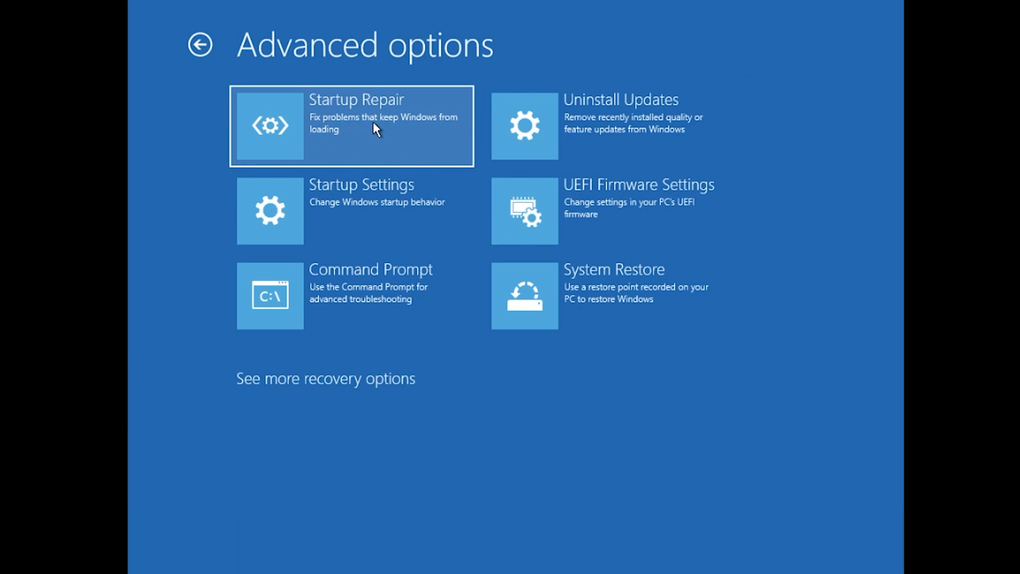
Launch Startup Repair, choose the user account and continue with a blank password
left_click(352, 125)
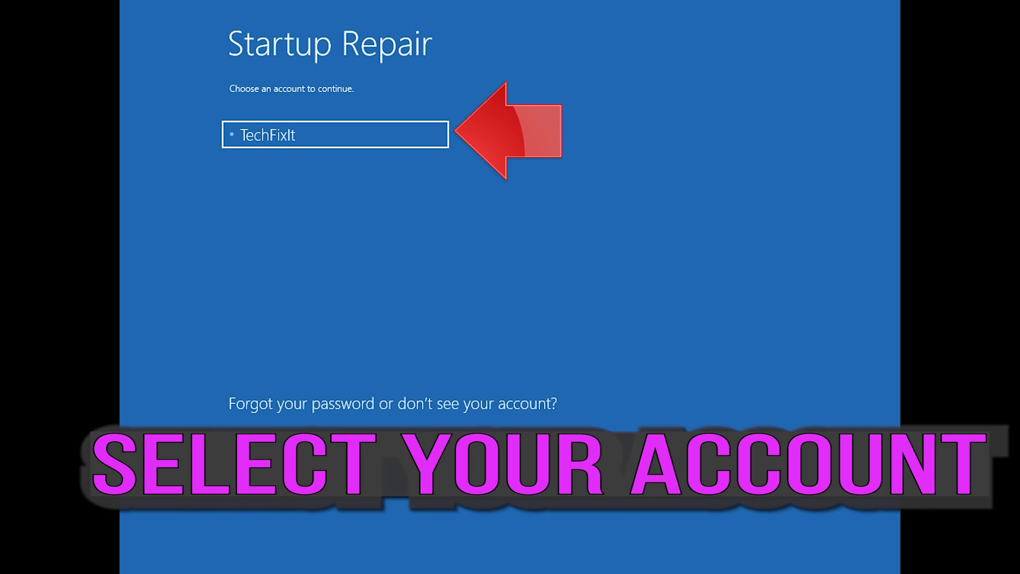
mouse_move(471, 311)
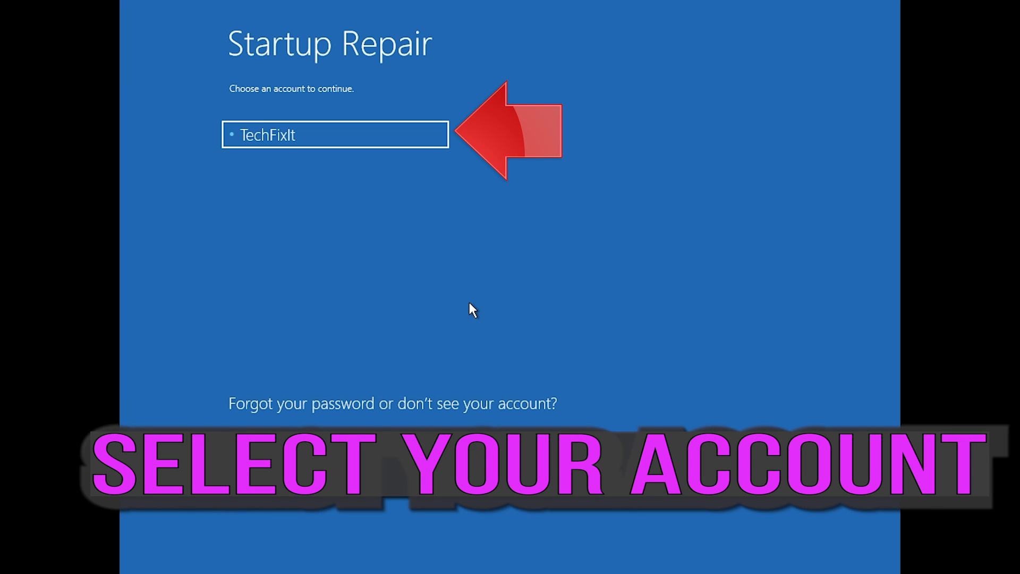
left_click(335, 135)
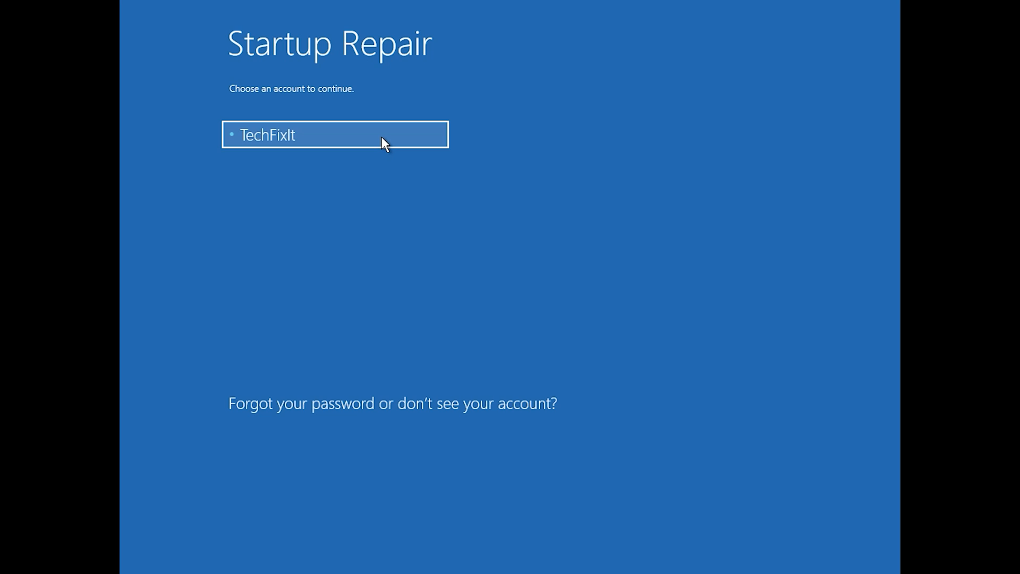
left_click(335, 135)
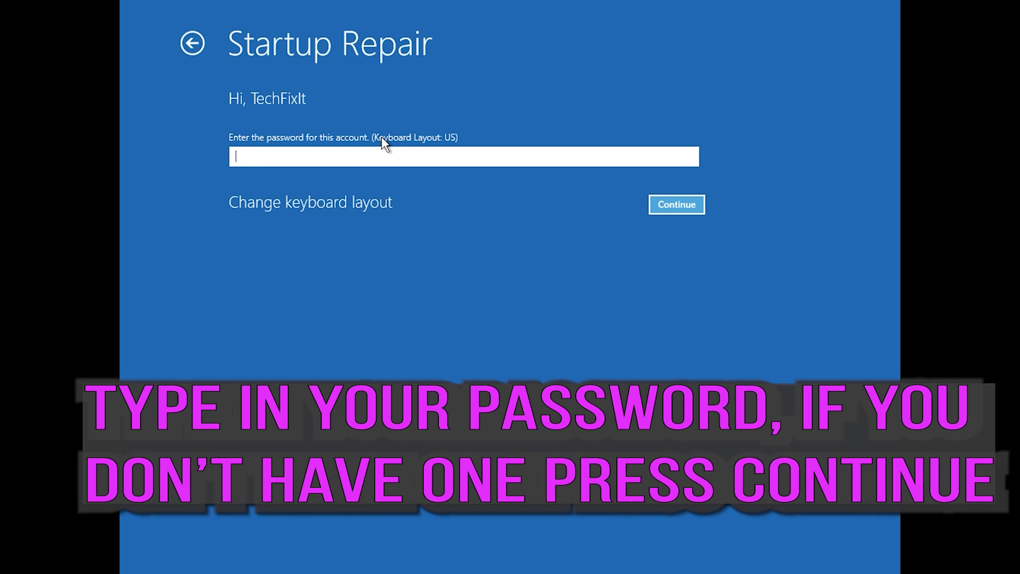
mouse_move(676, 204)
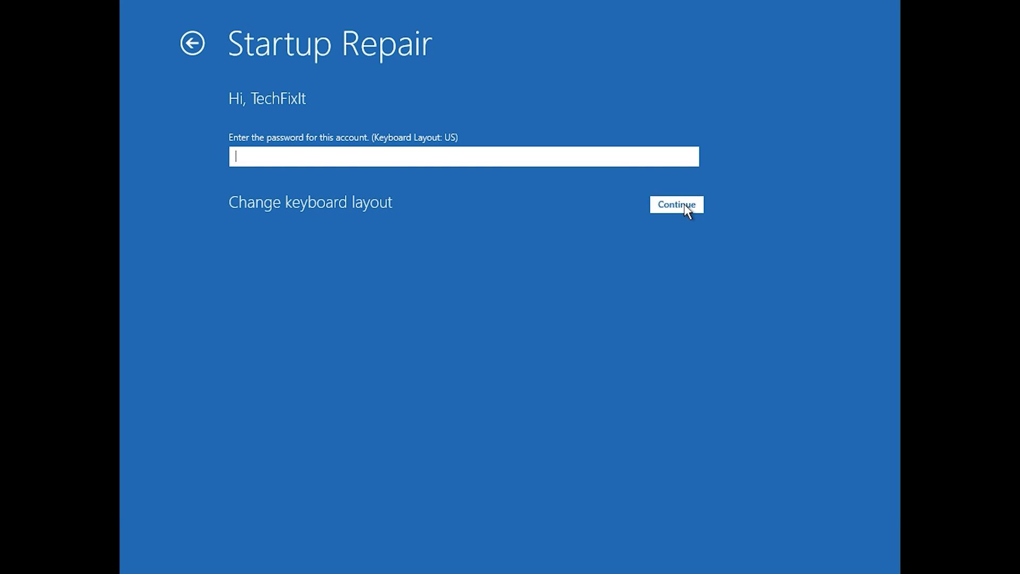
left_click(676, 204)
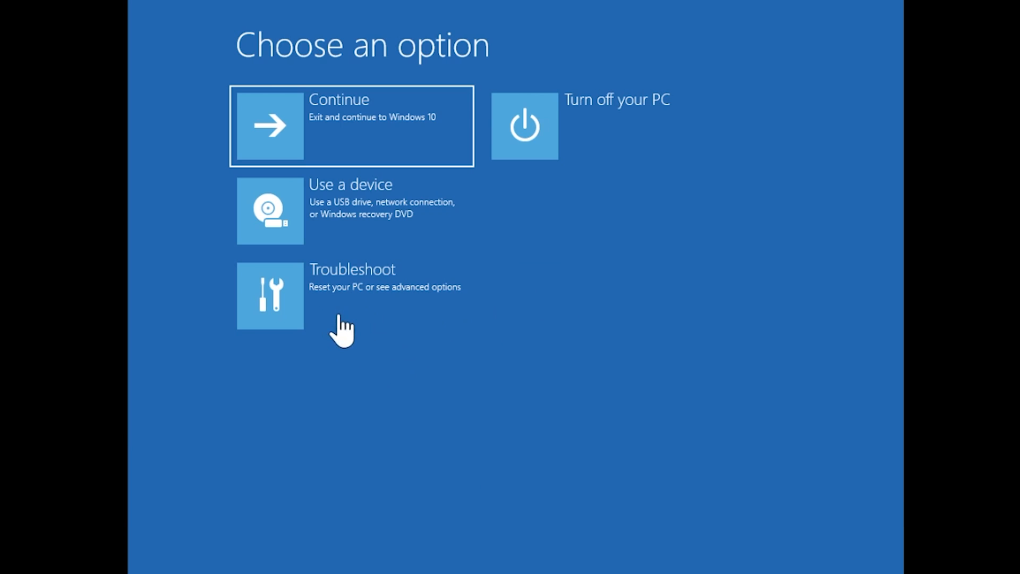
Go through Troubleshoot and Advanced options to Command Prompt and continue without a password
left_click(269, 295)
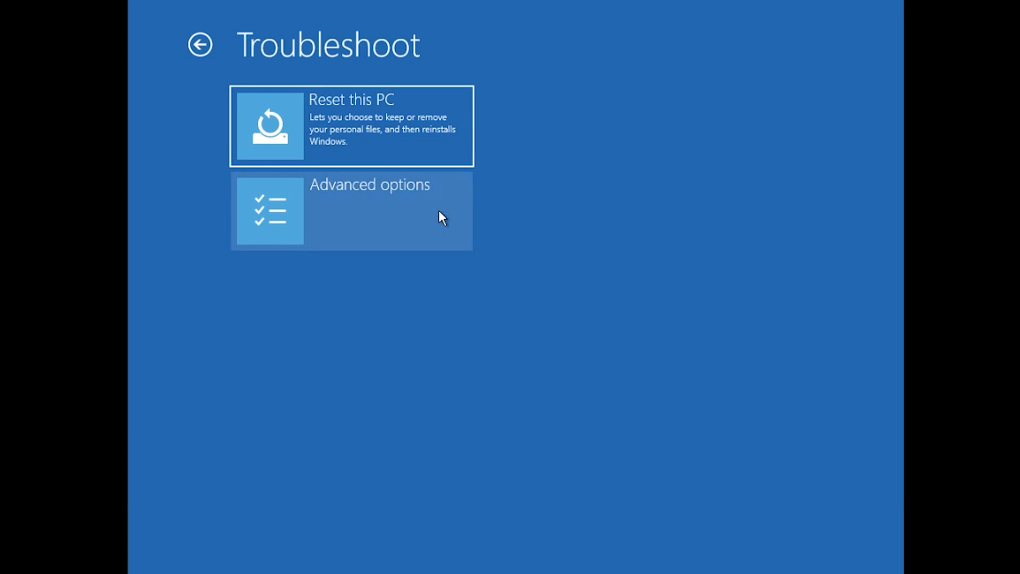
left_click(351, 210)
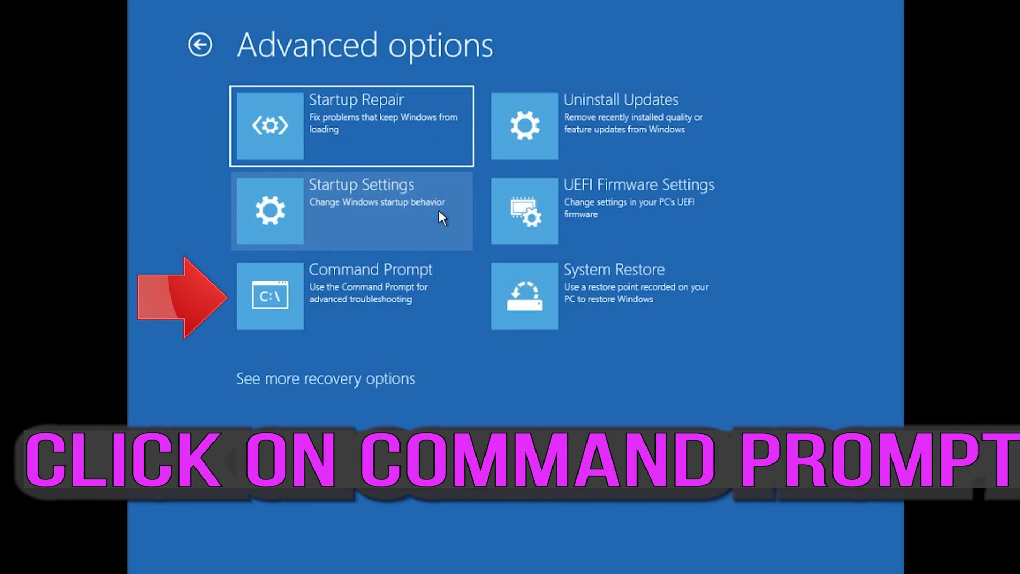
mouse_move(374, 322)
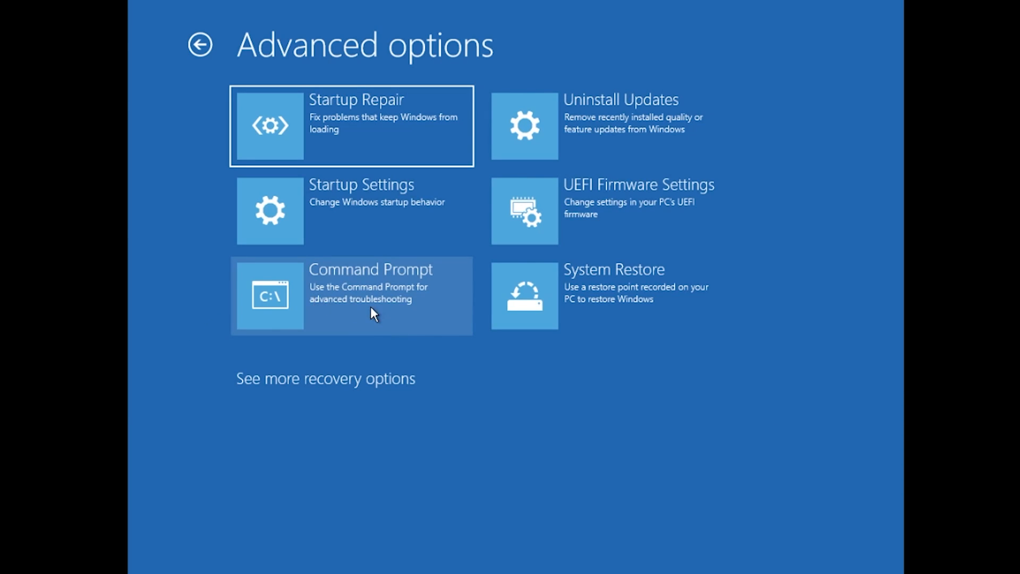
left_click(352, 295)
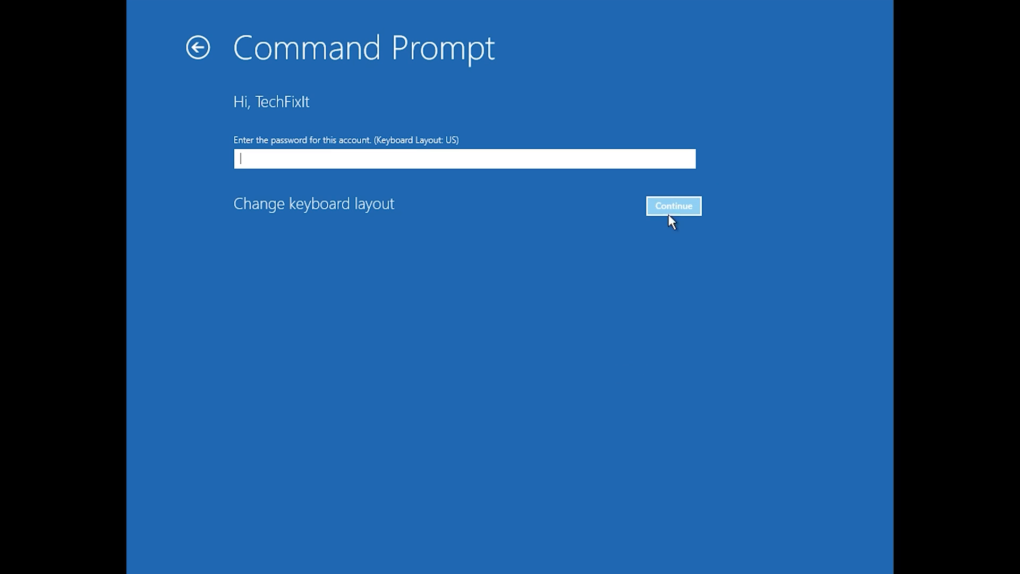
left_click(672, 205)
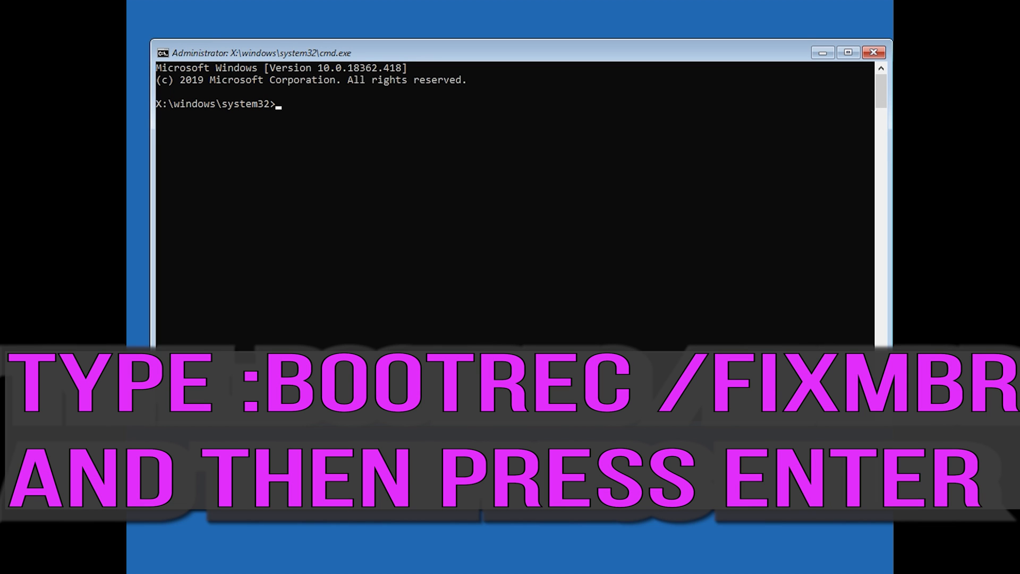
Run bootrec /fixmbr successfully, then bootrec /fixboot, which returns Access is denied
type("bootrec")
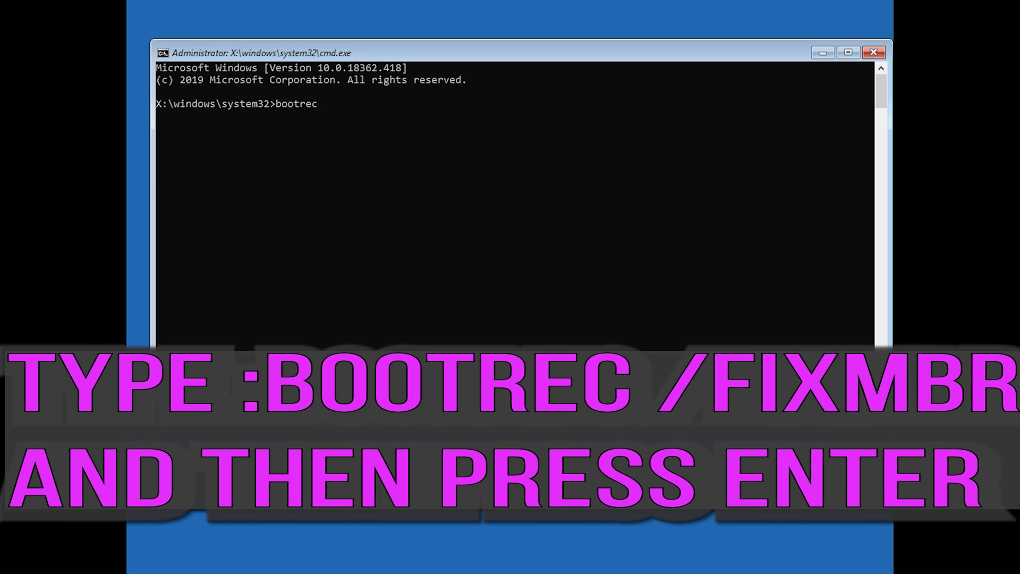
type("/")
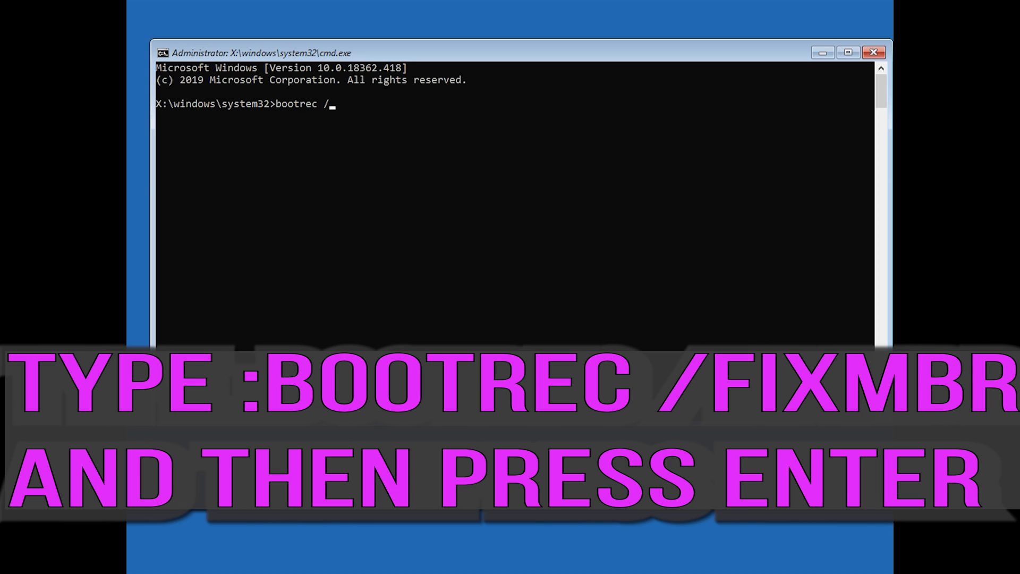
type("fixmbr")
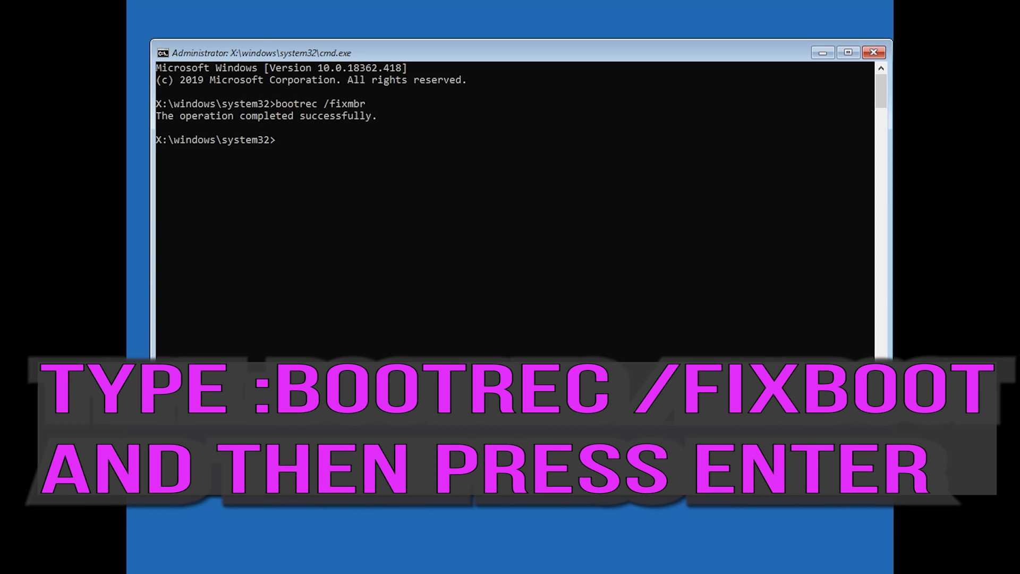
type("bootrec /")
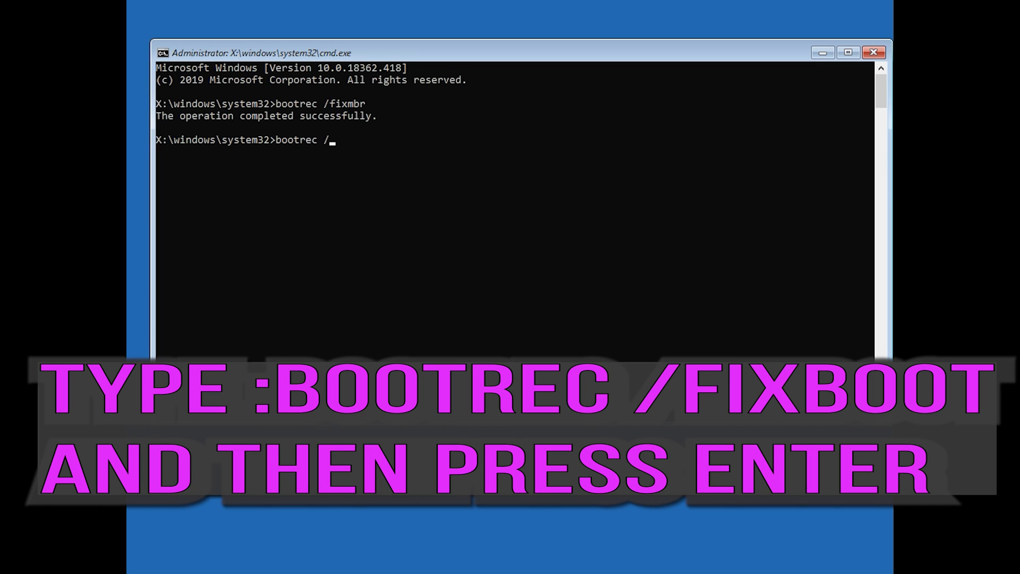
type("f")
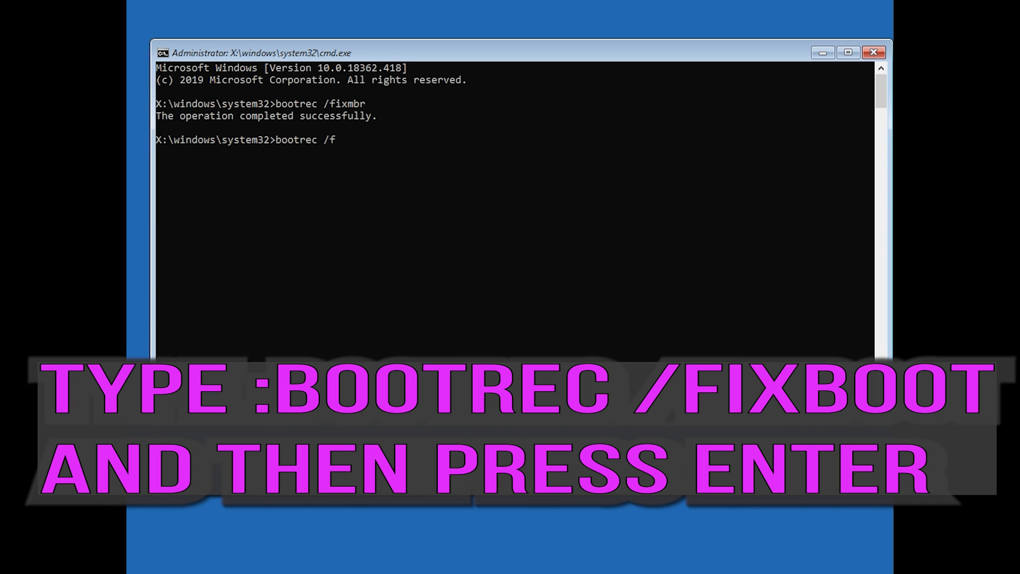
type("ixboot")
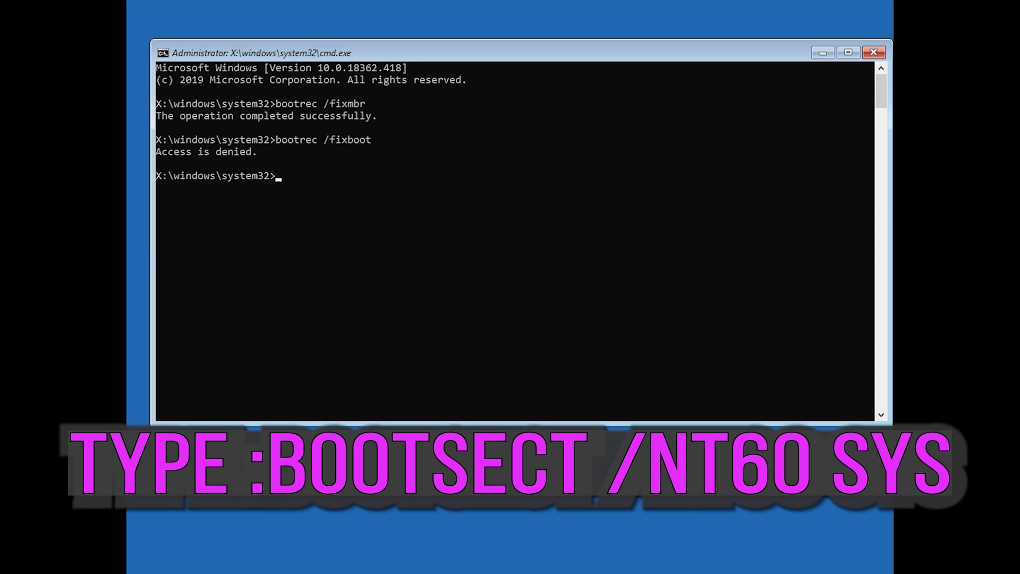
Run bootsect /nt60 sys to update the boot code, then bootrec /fixboot completes successfully
type("bootsect /")
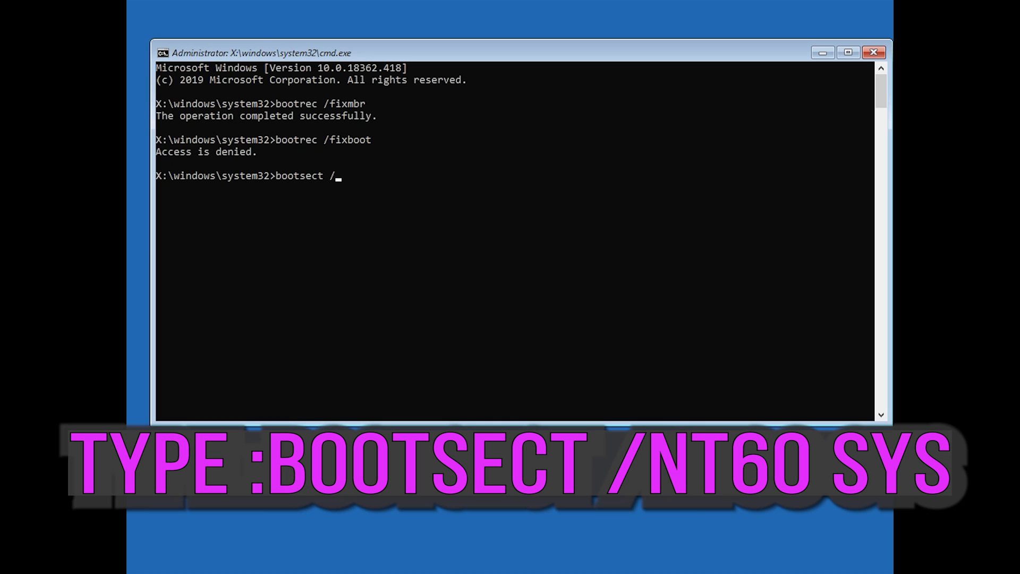
type("nt60")
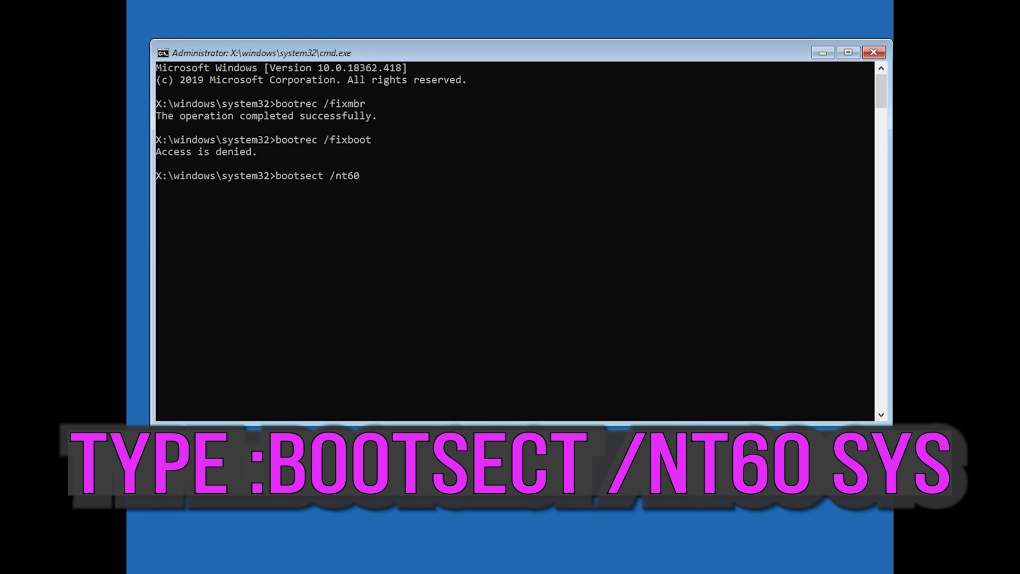
type("sys")
type("b")
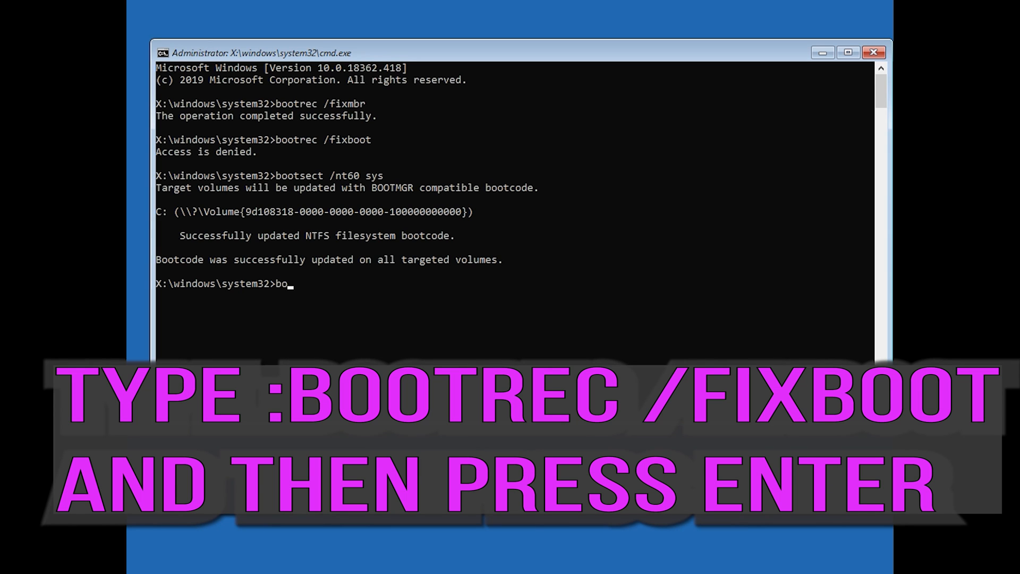
type("ot")
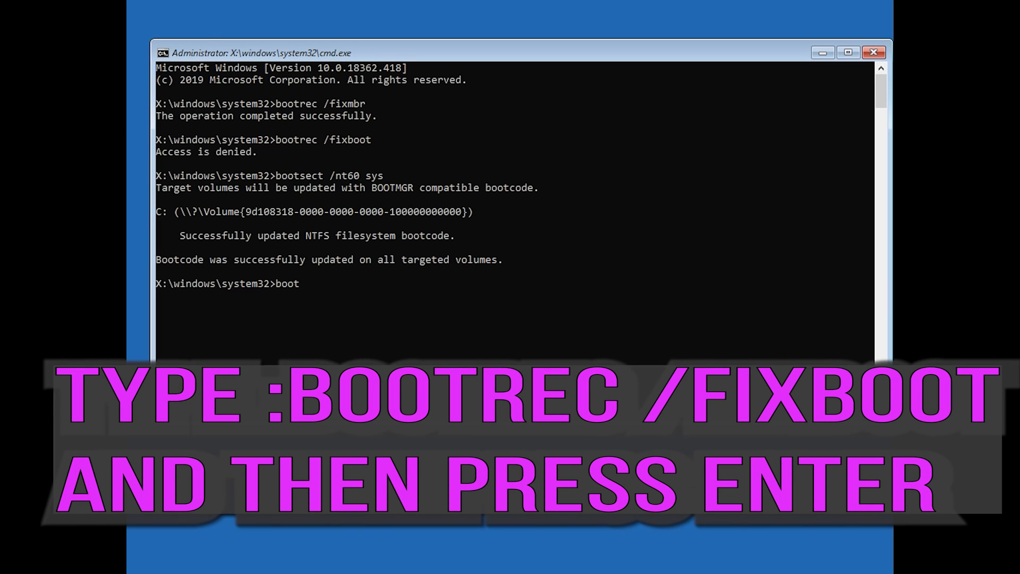
type("rec")
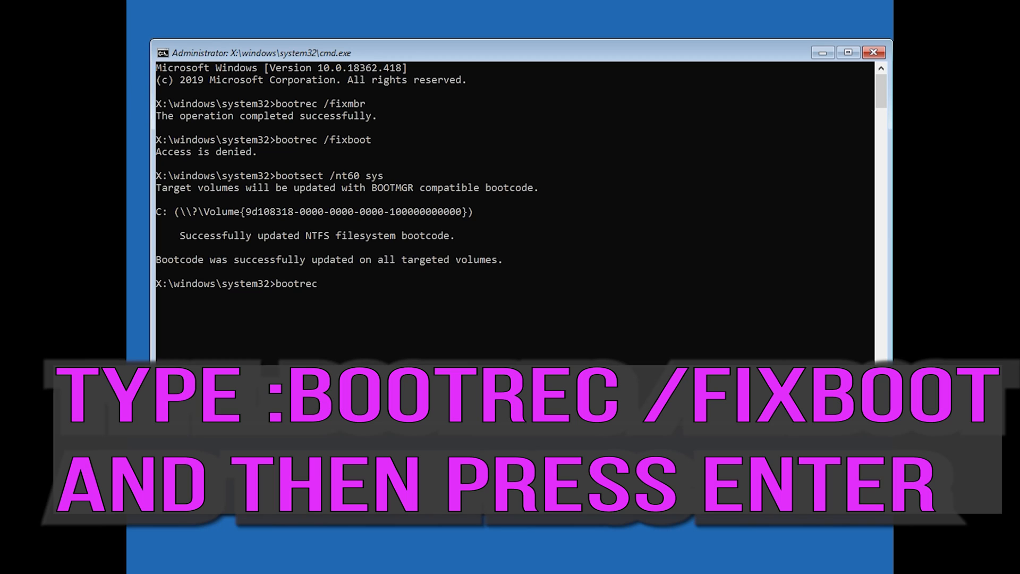
type("/fixboot")
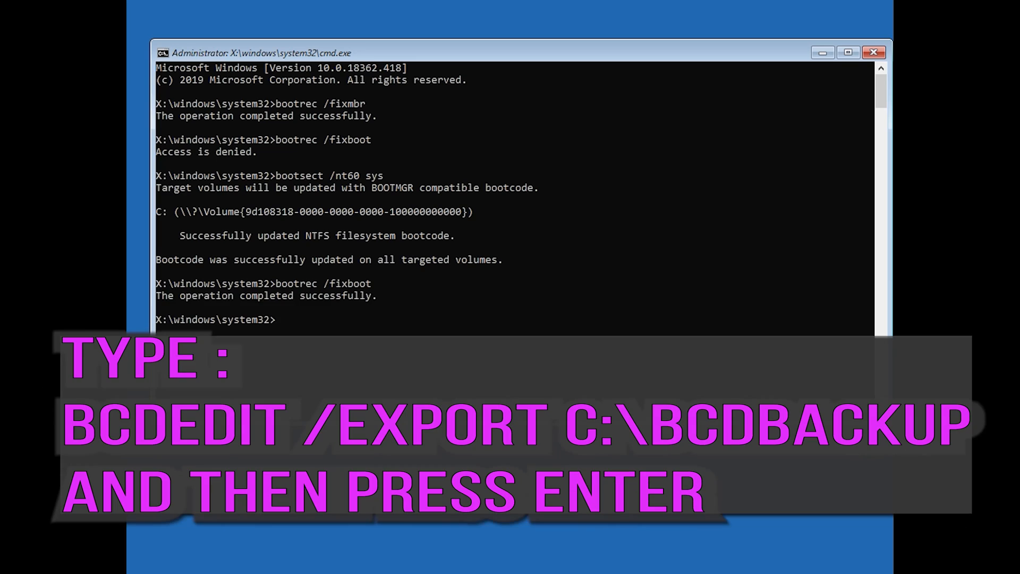
Export the boot configuration with bcdedit /export c:\bcdbackup and begin the next command
type("bcded")
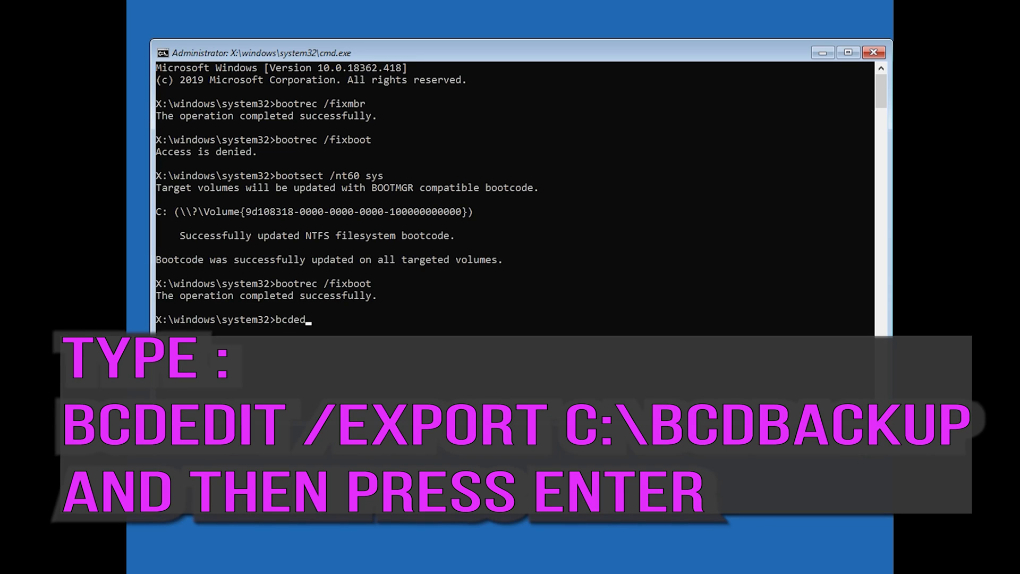
type("it /export c")
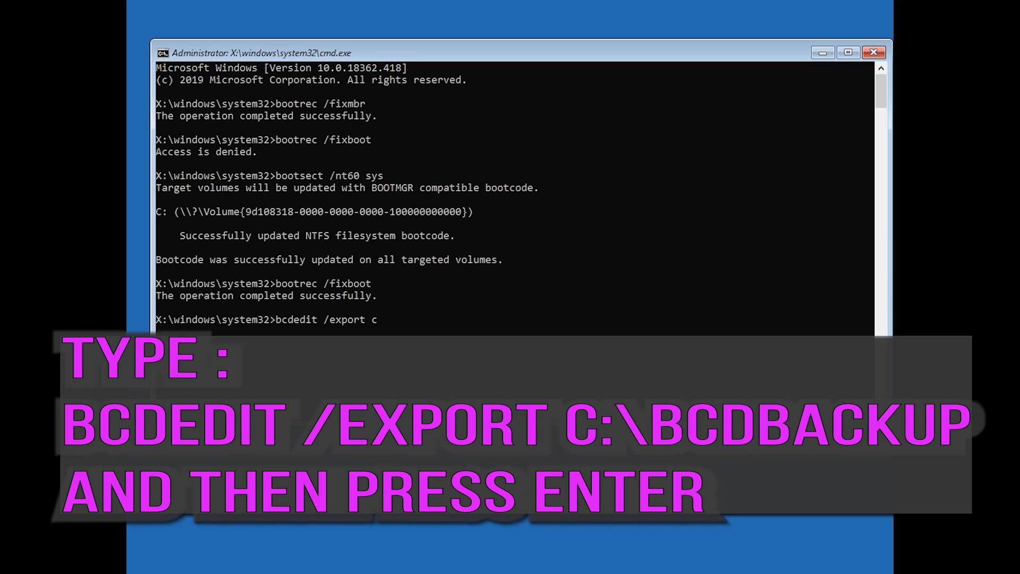
type(":\\")
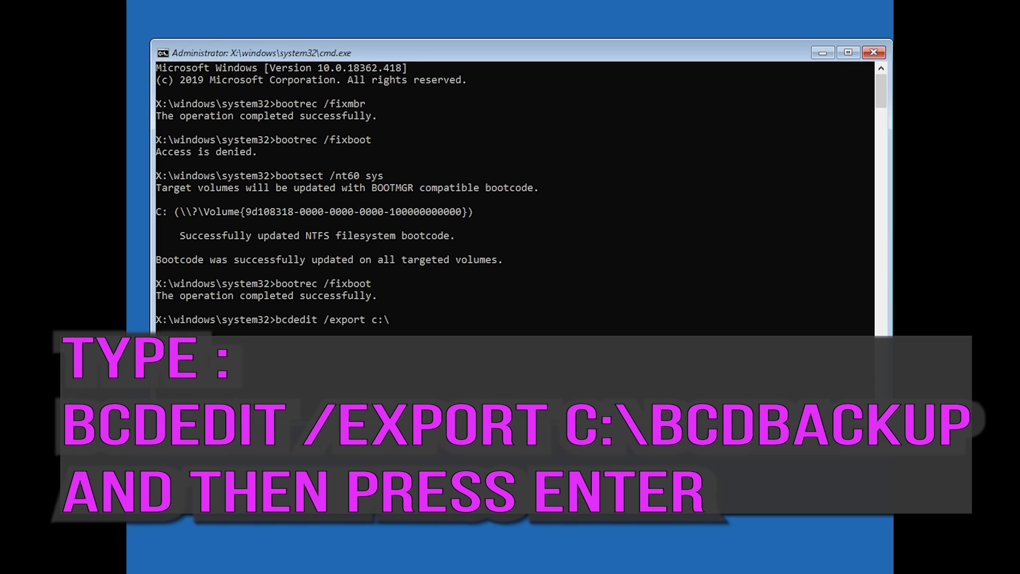
type("bcd")
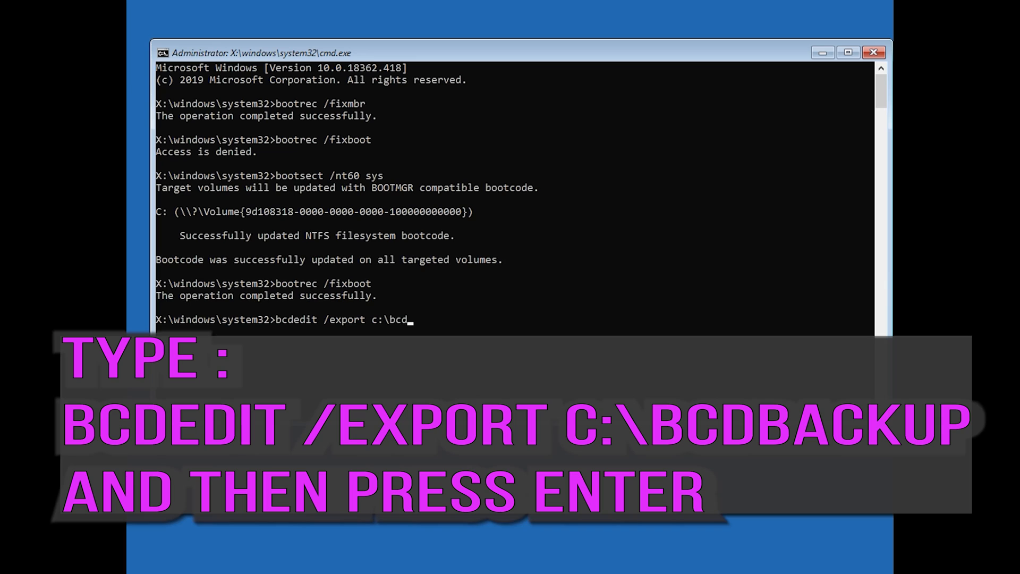
type("backup")
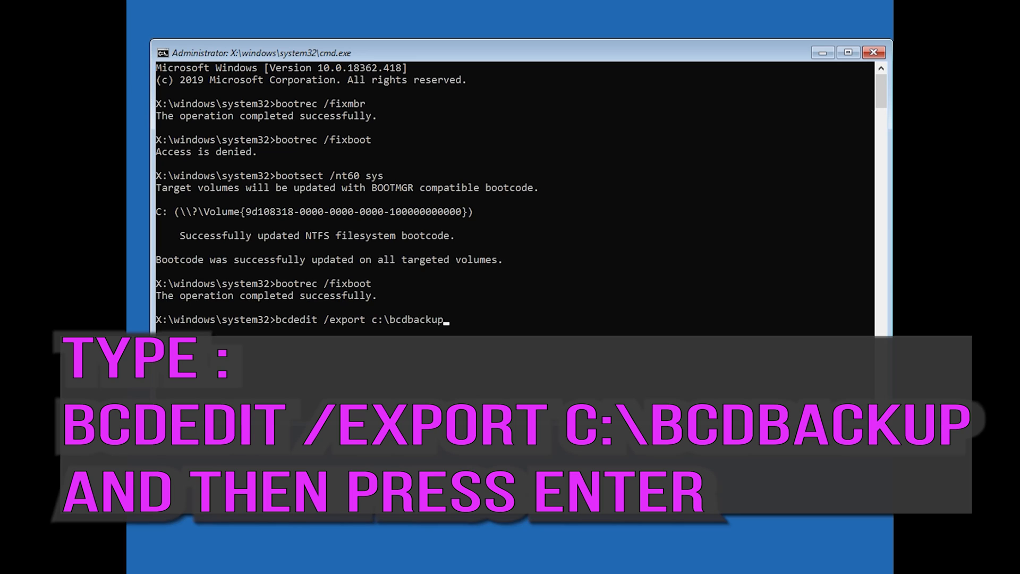
key("enter")
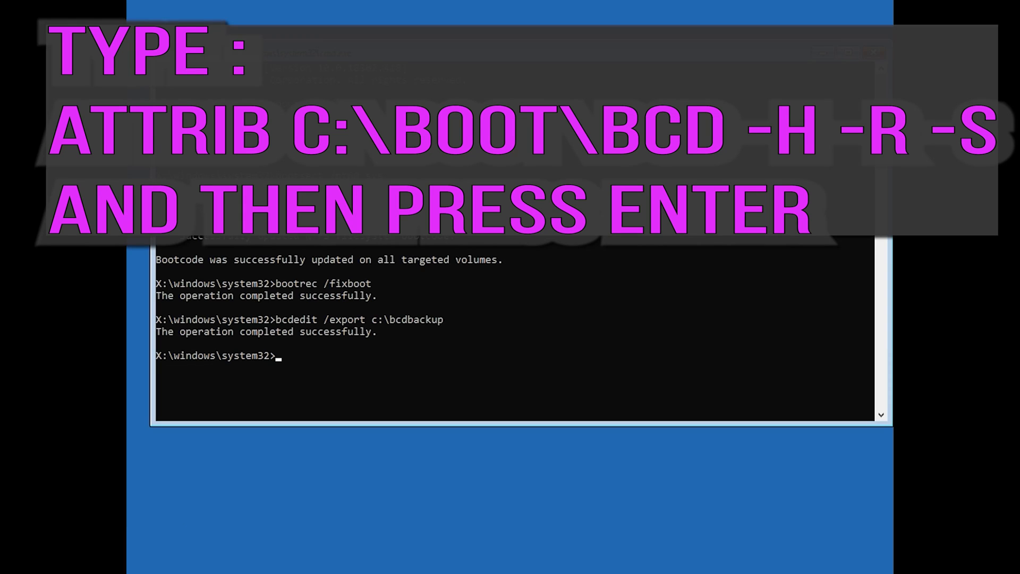
type("a")
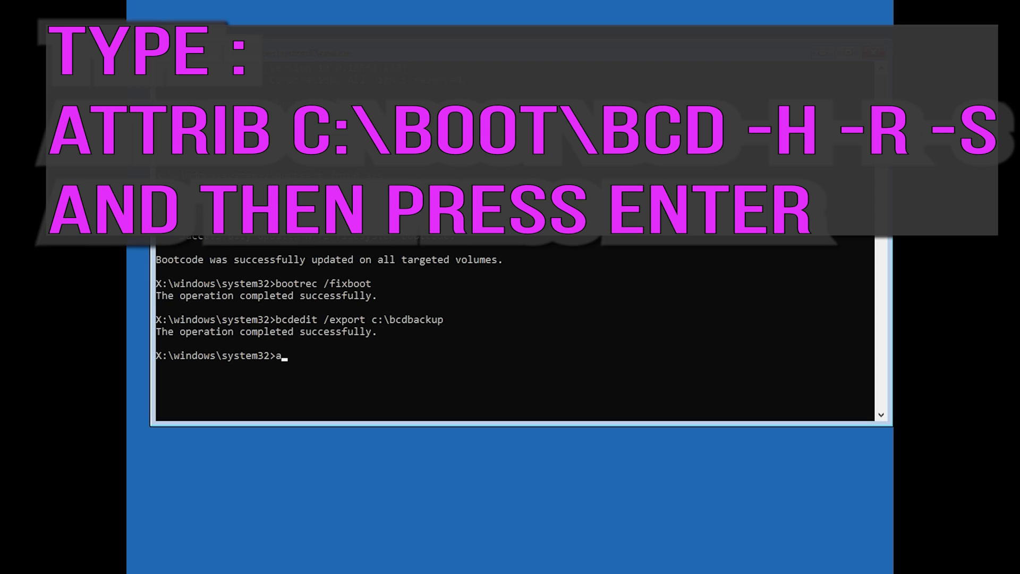
Enter attrib c:\boot\bcd -h -r -s at the prompt, ready to run
type("ttrib")
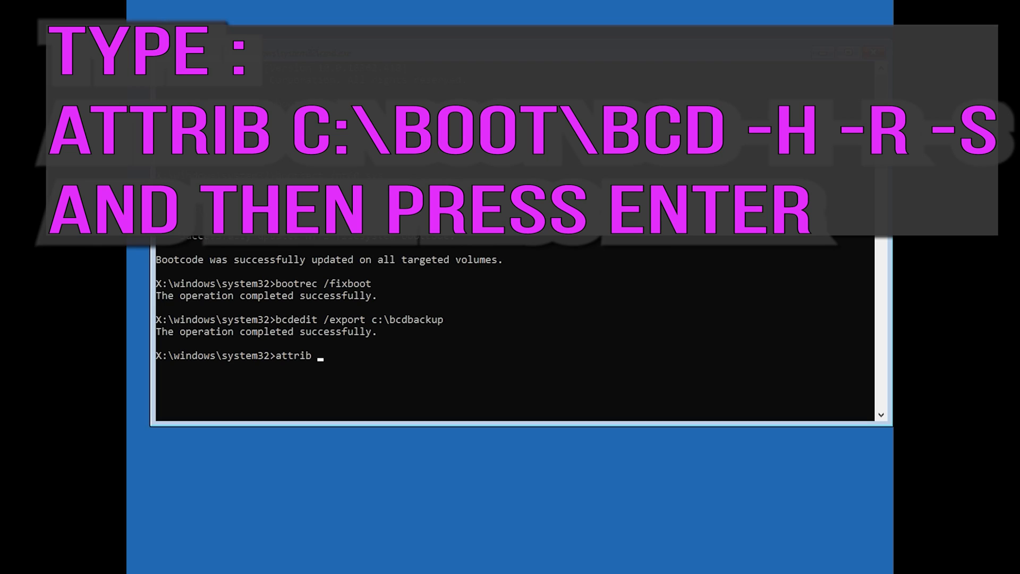
type("c:\\")
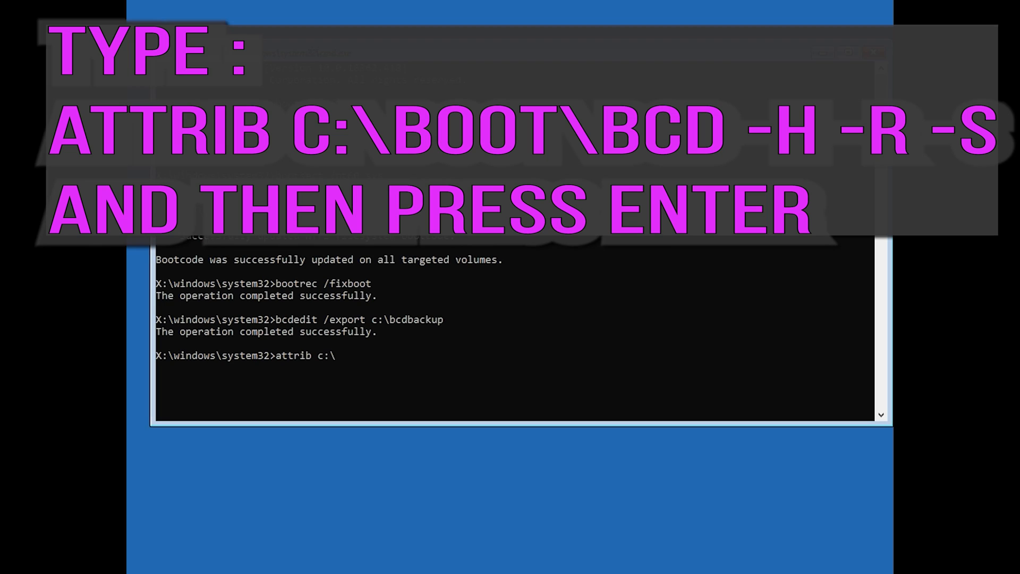
type("boot")
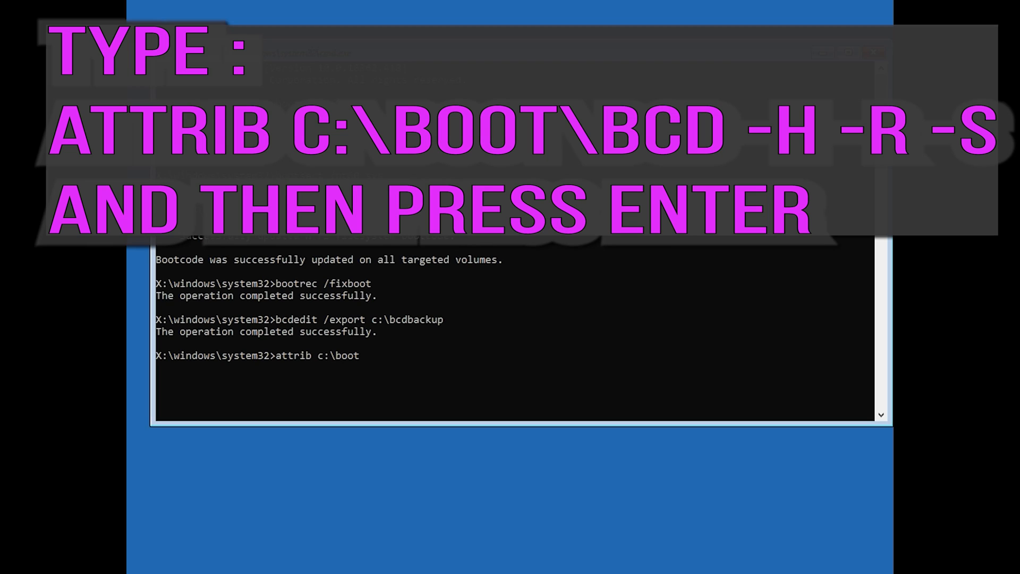
type("\\bcd")
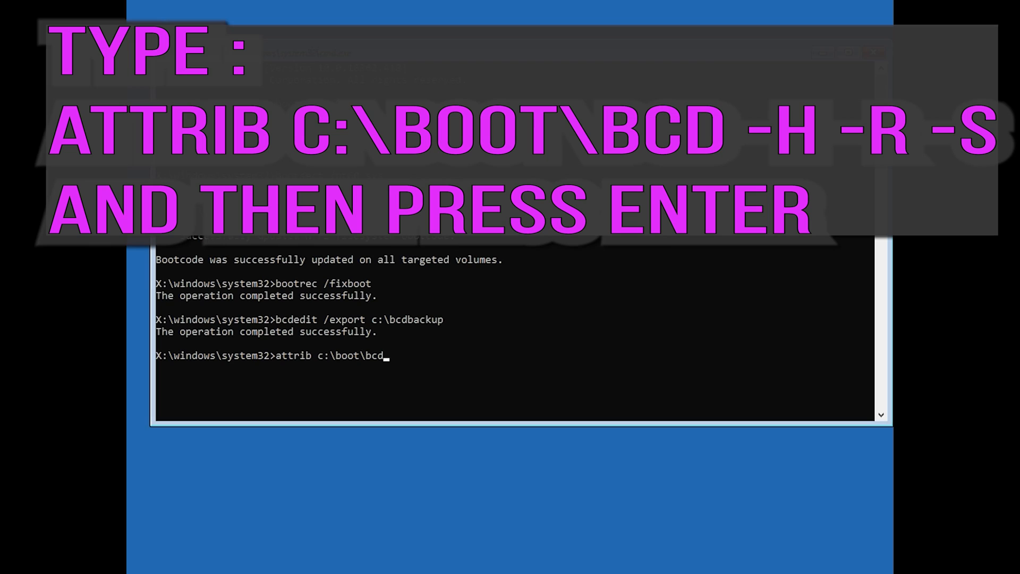
type("-h")
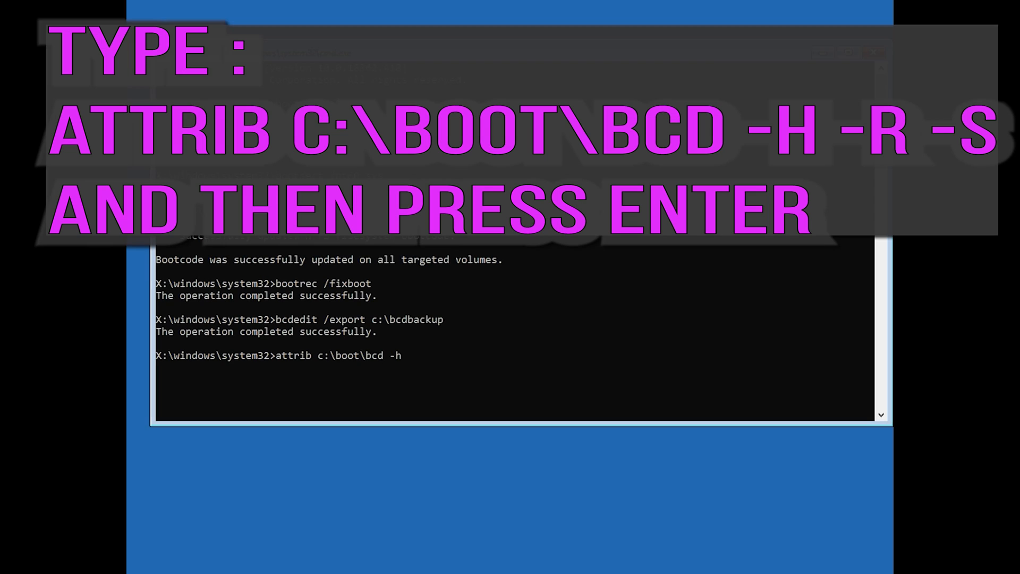
type("-")
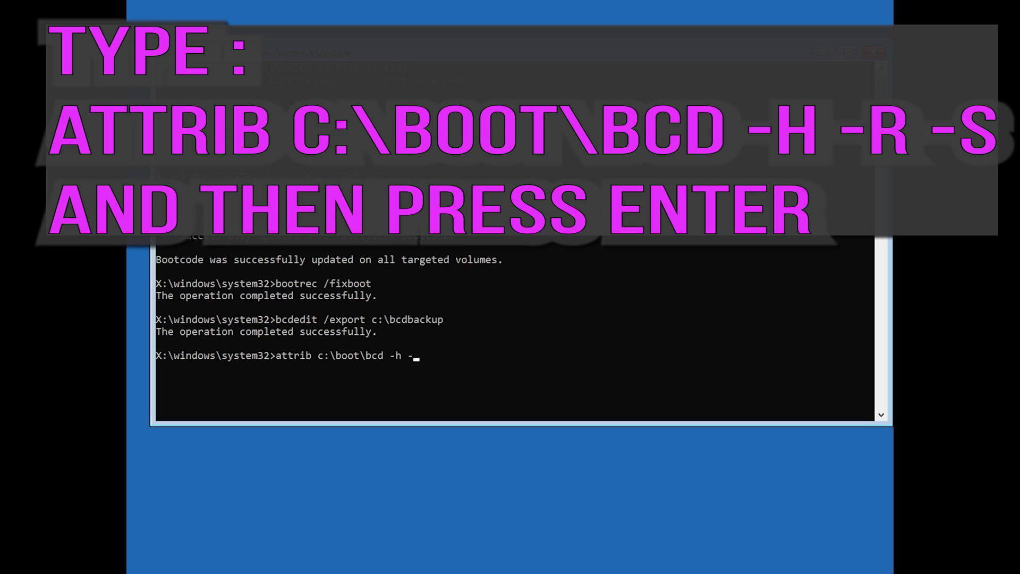
type("r -s")
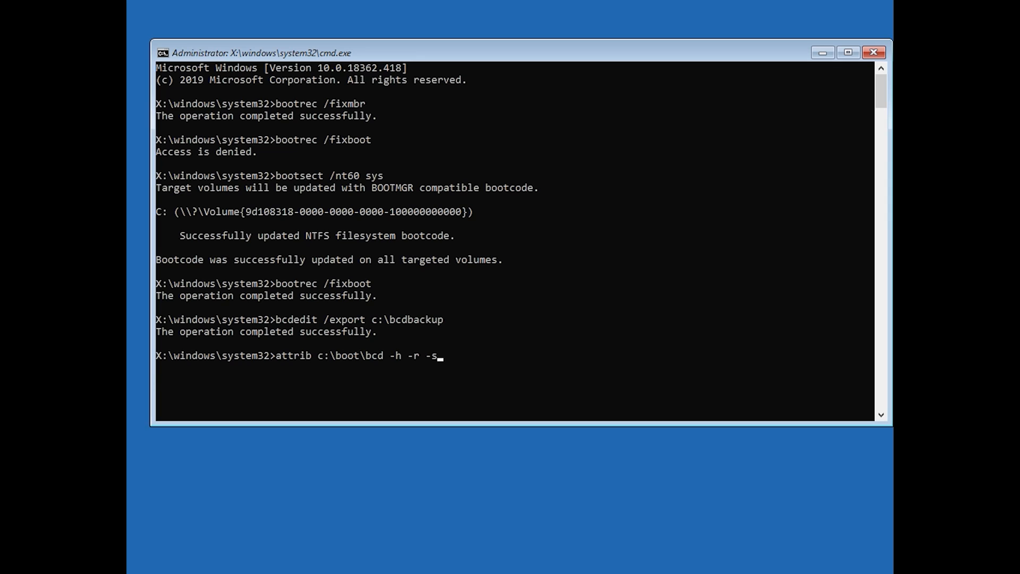
Run ren c:\boot\bcd bcd.old to rename the boot configuration file
type("ren c")
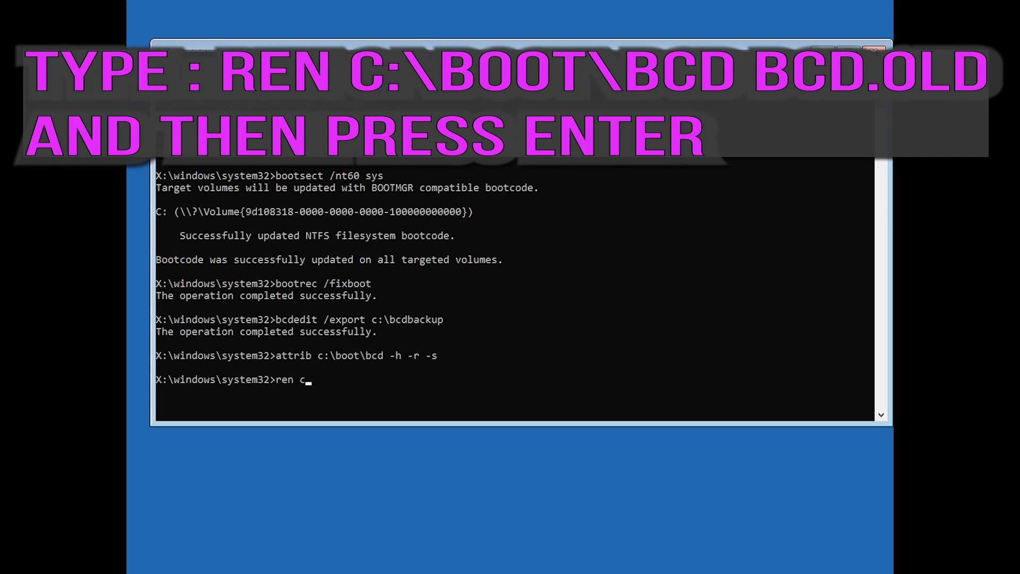
type(":")
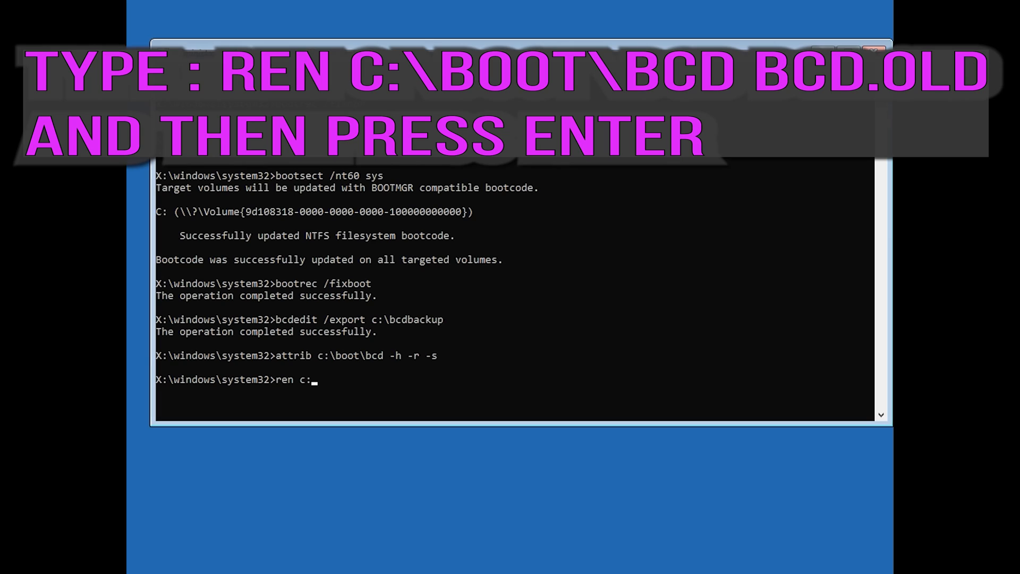
type("\\boot")
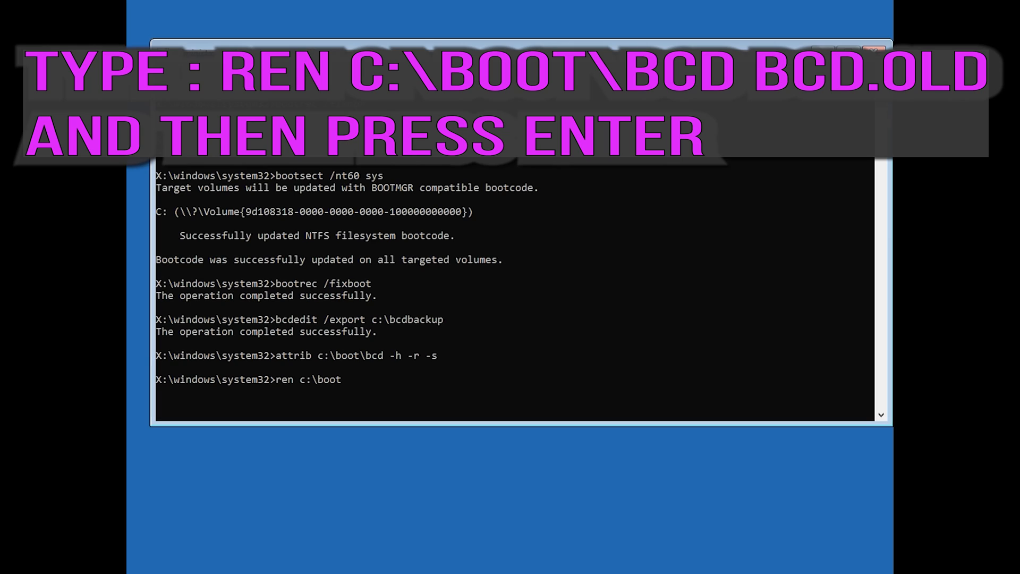
type("\\")
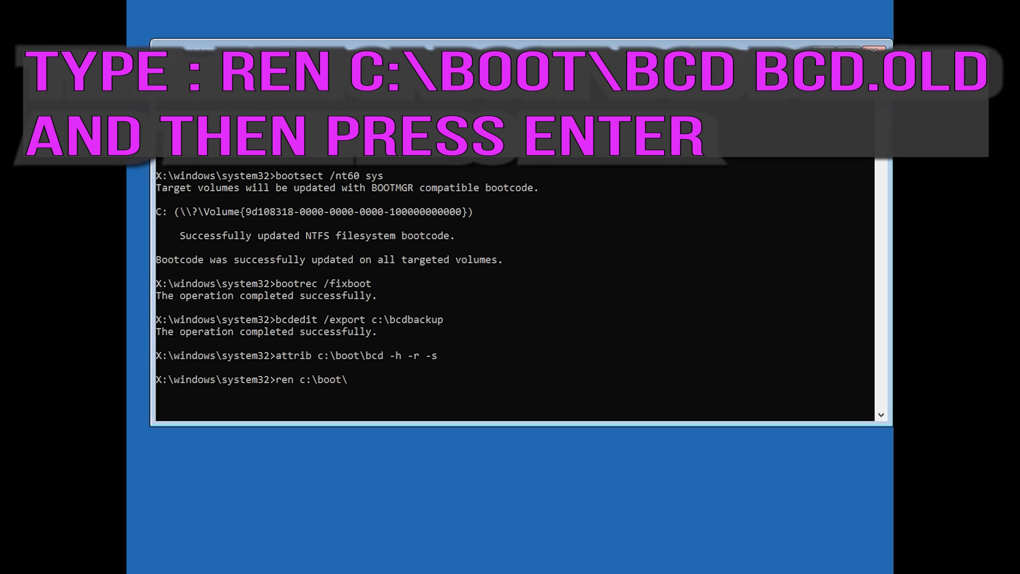
type("bcd")
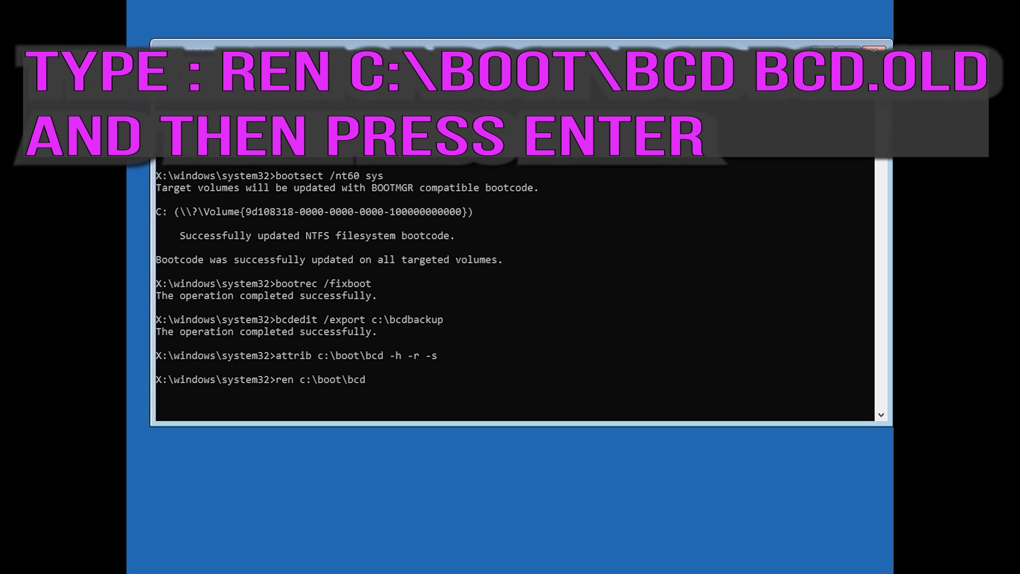
type("b")
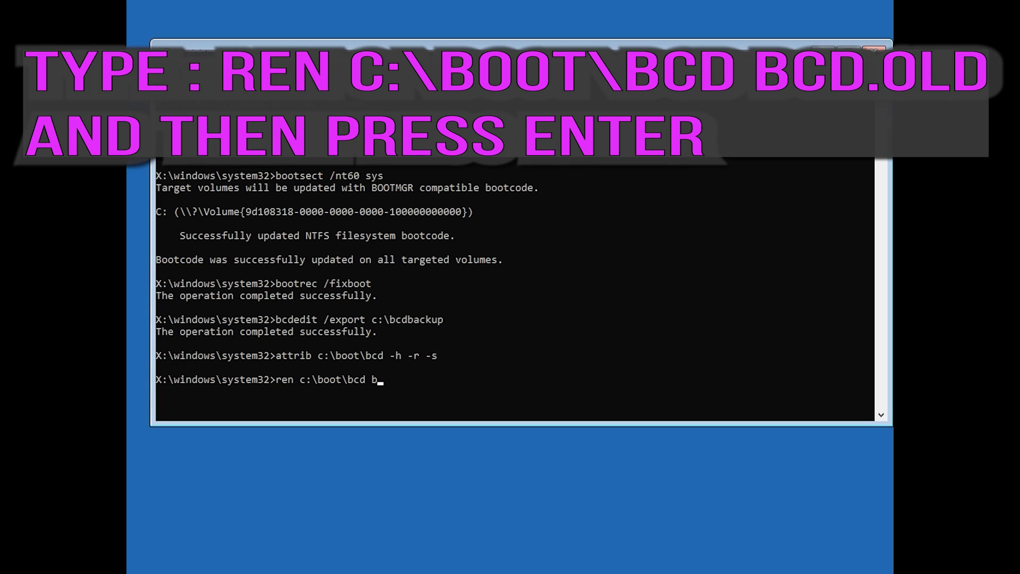
type("cd.old")
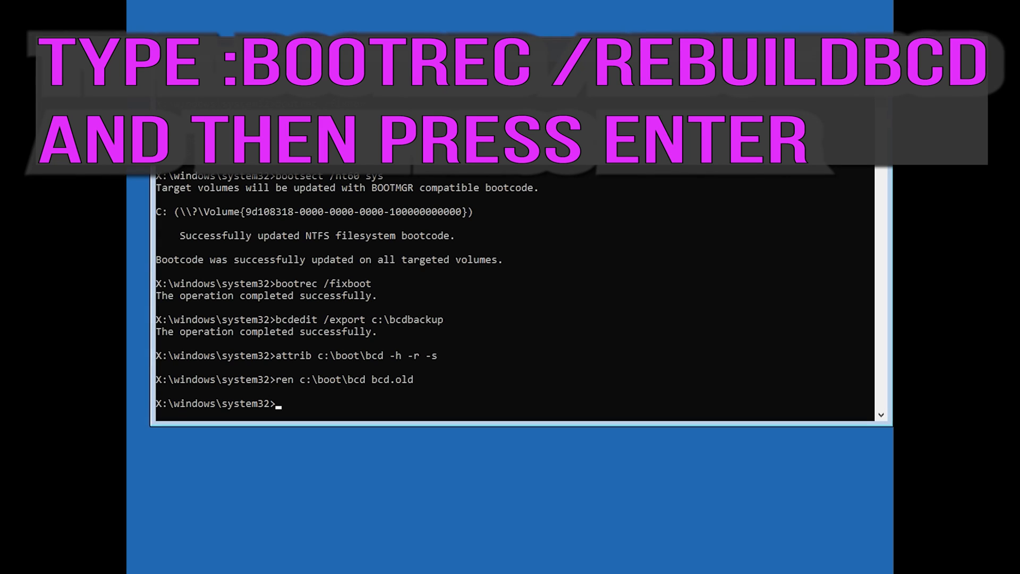
Run bootrec /rebuildbcd and answer y to add the detected D:\Windows installation to the boot list
type("boot")
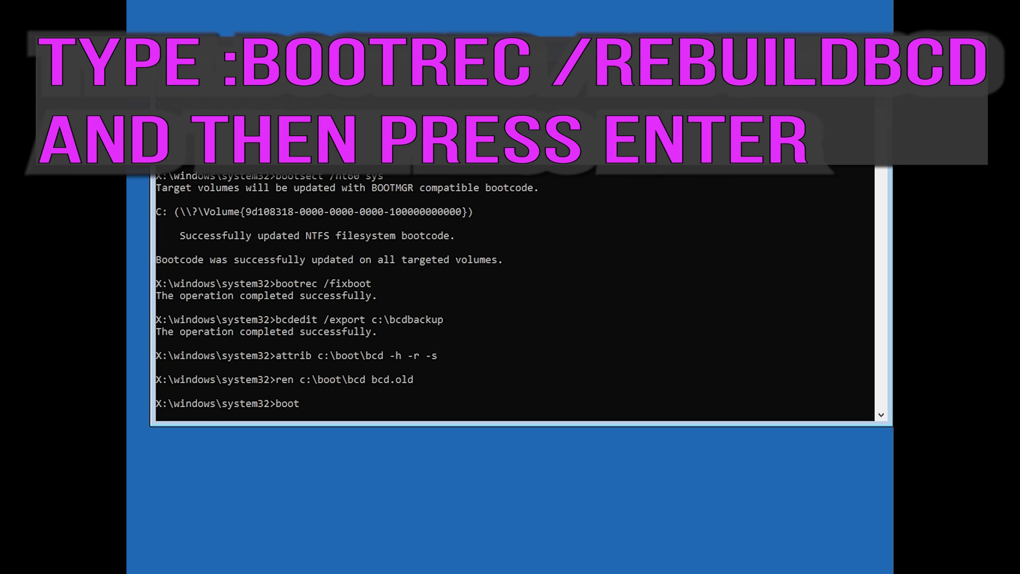
type("rec")
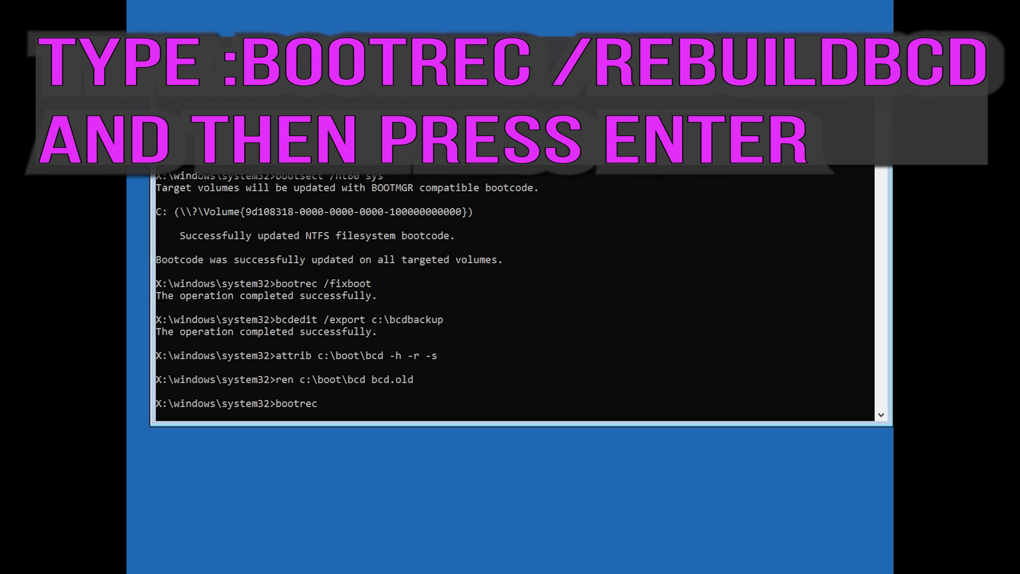
type("/")
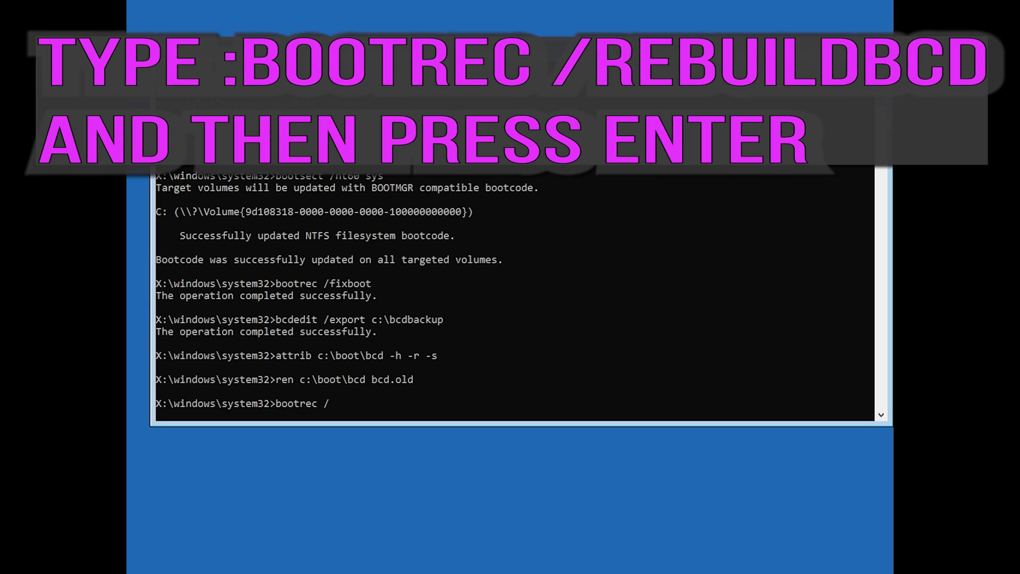
type("rebuil")
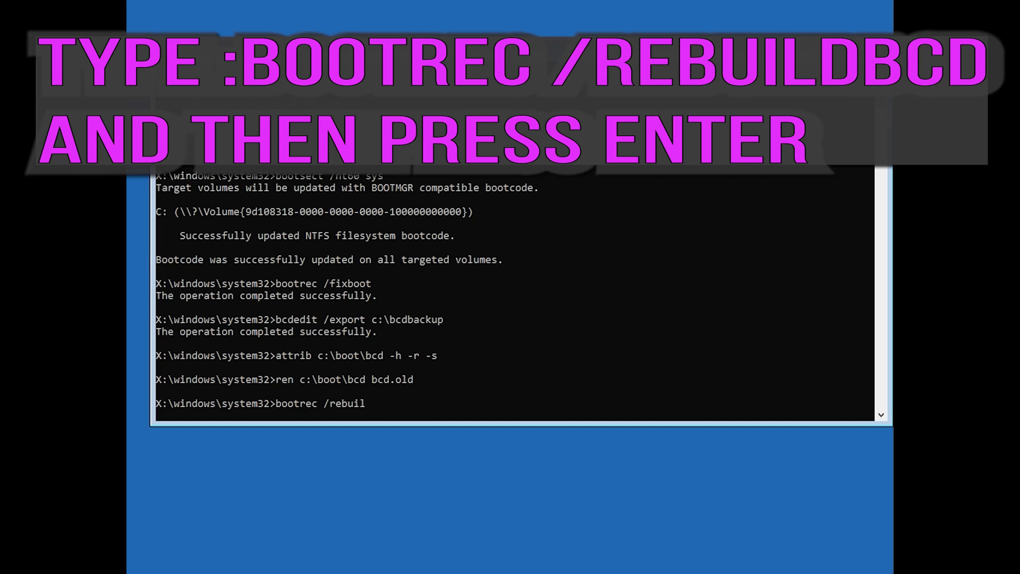
type("dbcd")
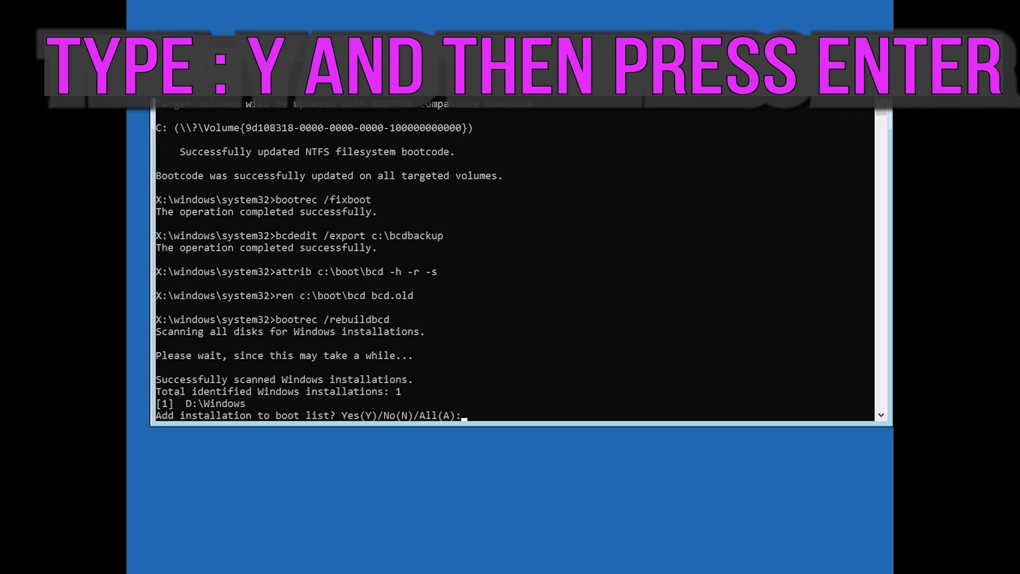
type("y")
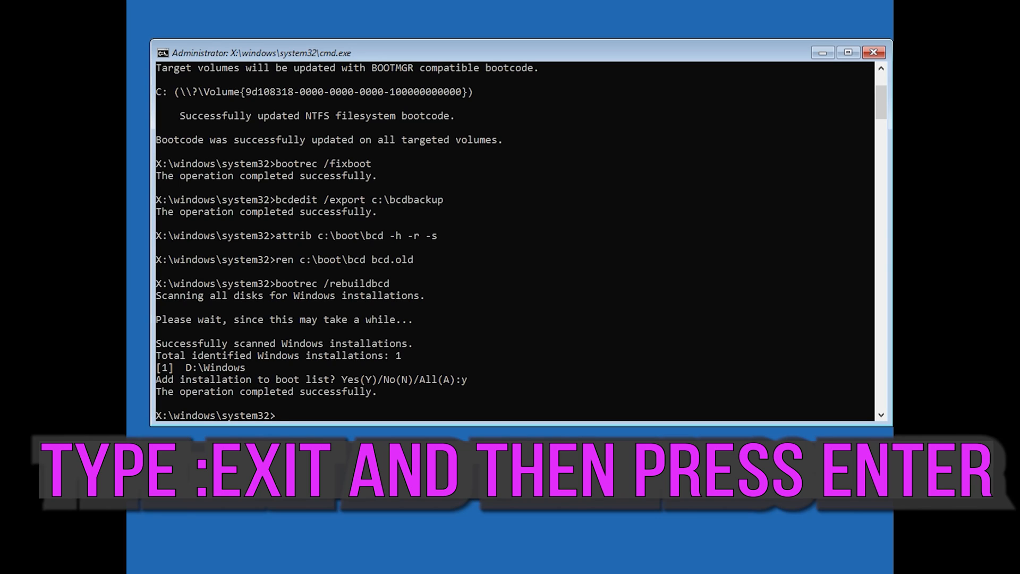
Exit the Command Prompt to return to the Choose an option screen
type("exit")
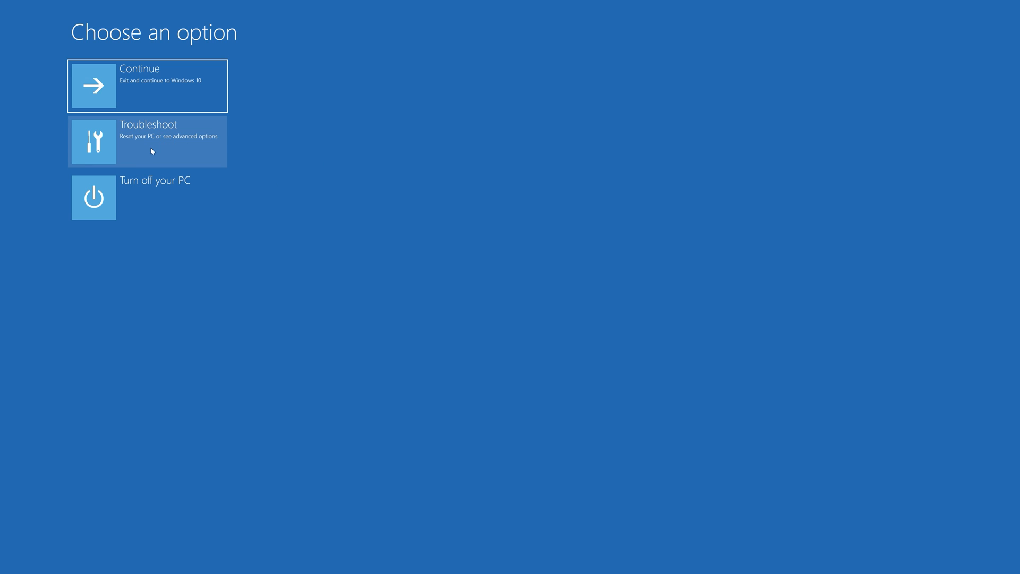
Go through Troubleshoot and Advanced options to start System Restore
left_click(146, 141)
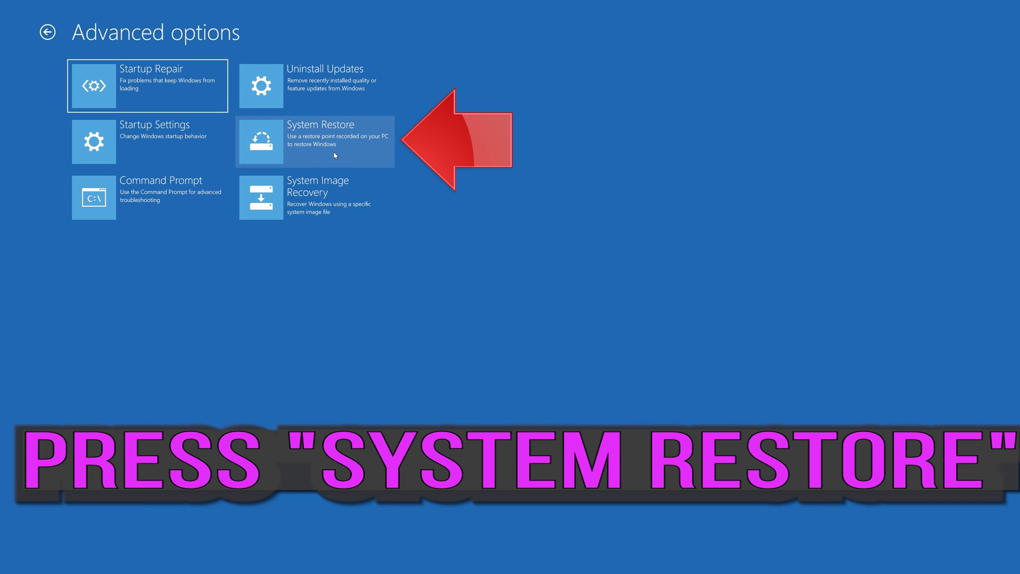
left_click(319, 141)
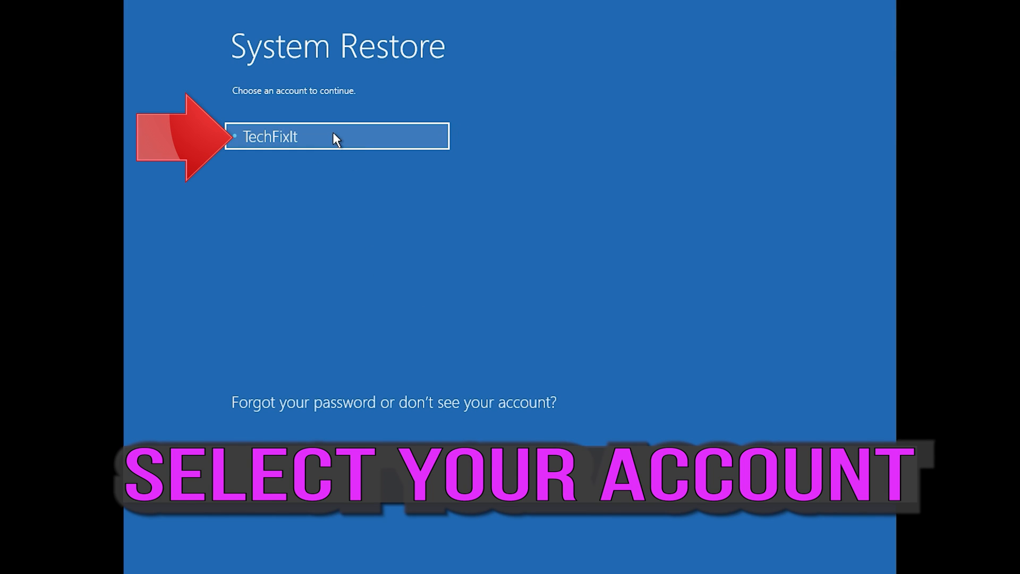
Choose the user account and continue with a blank password into the wizard
left_click(336, 136)
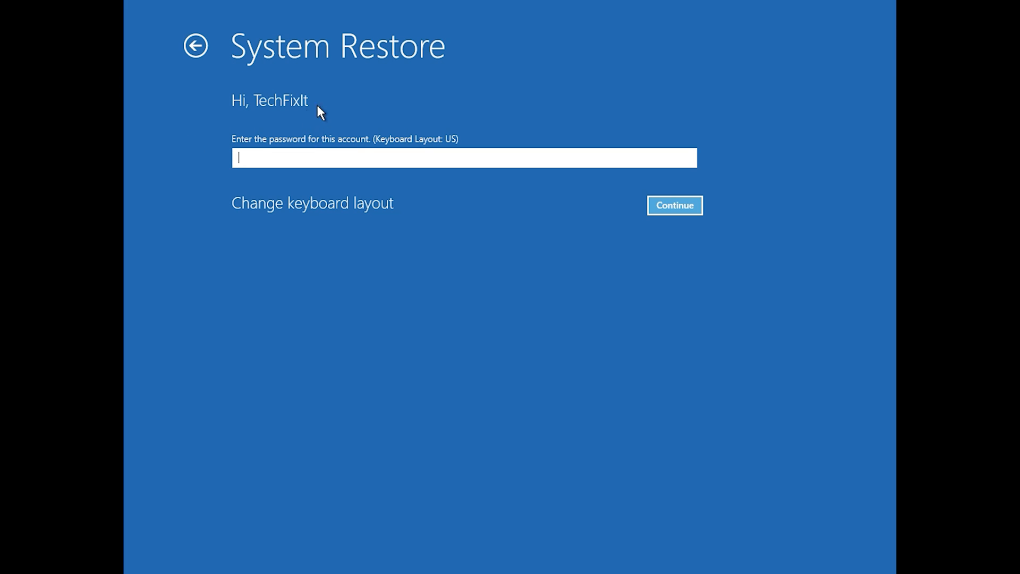
mouse_move(433, 182)
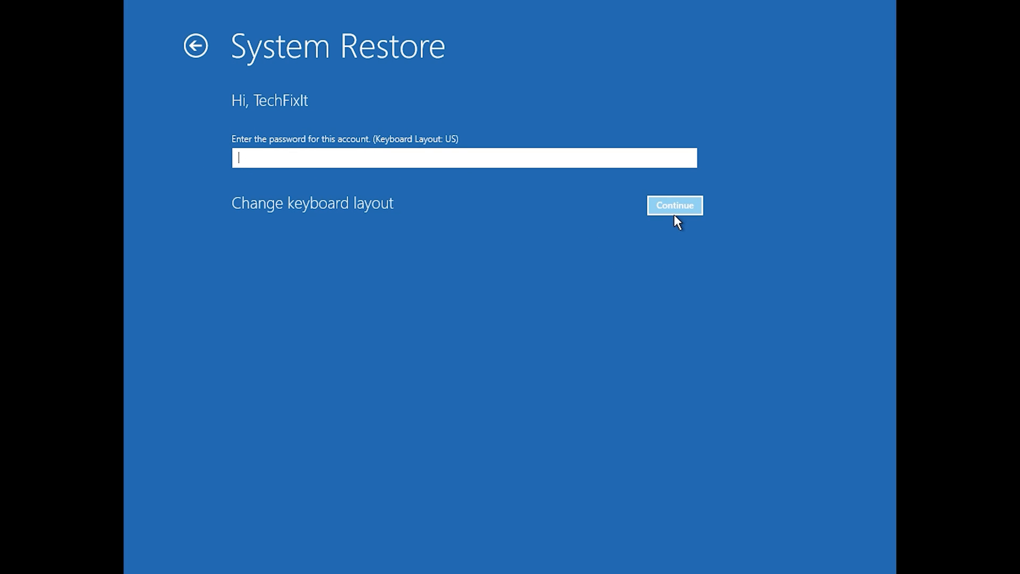
left_click(674, 205)
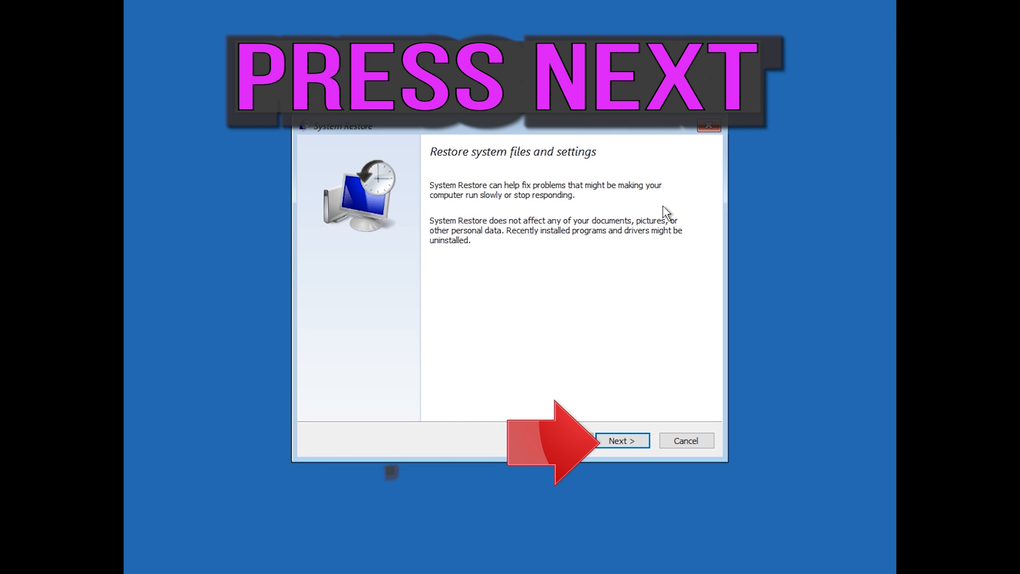
mouse_move(621, 439)
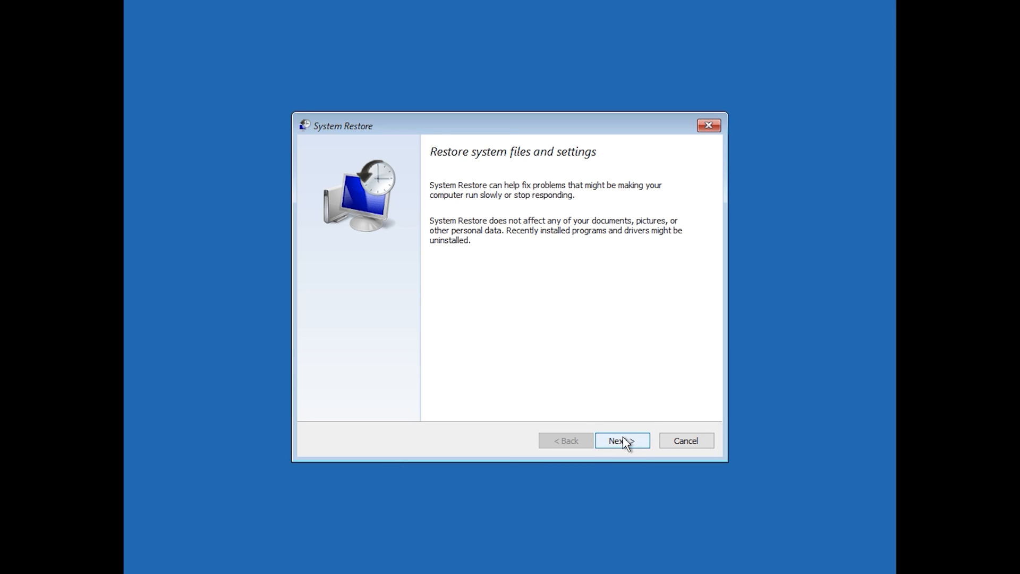
Pass the introduction, select the 1/10/2020 12:21:42 AM restore point and proceed to confirmation
left_click(621, 440)
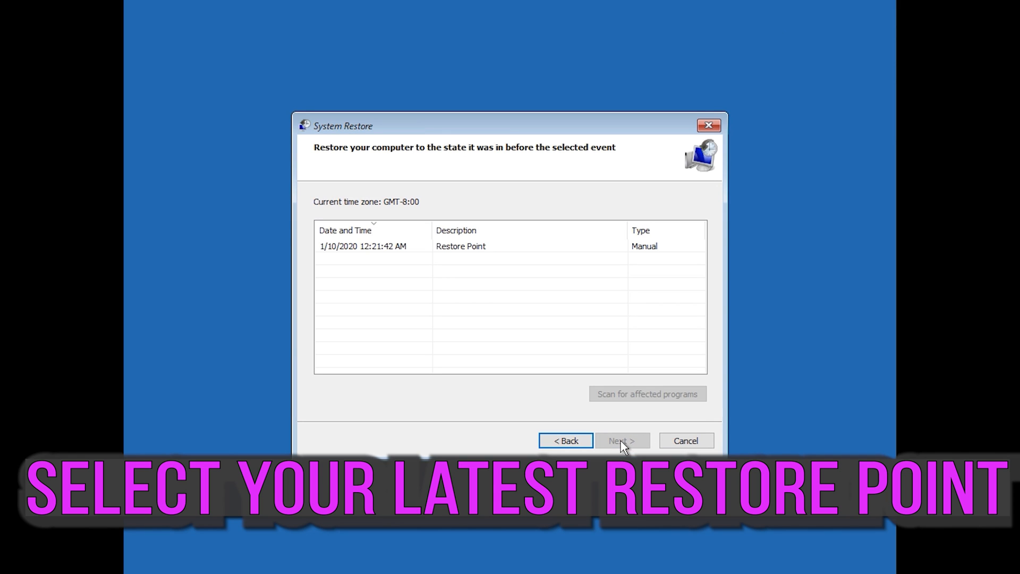
left_click(460, 245)
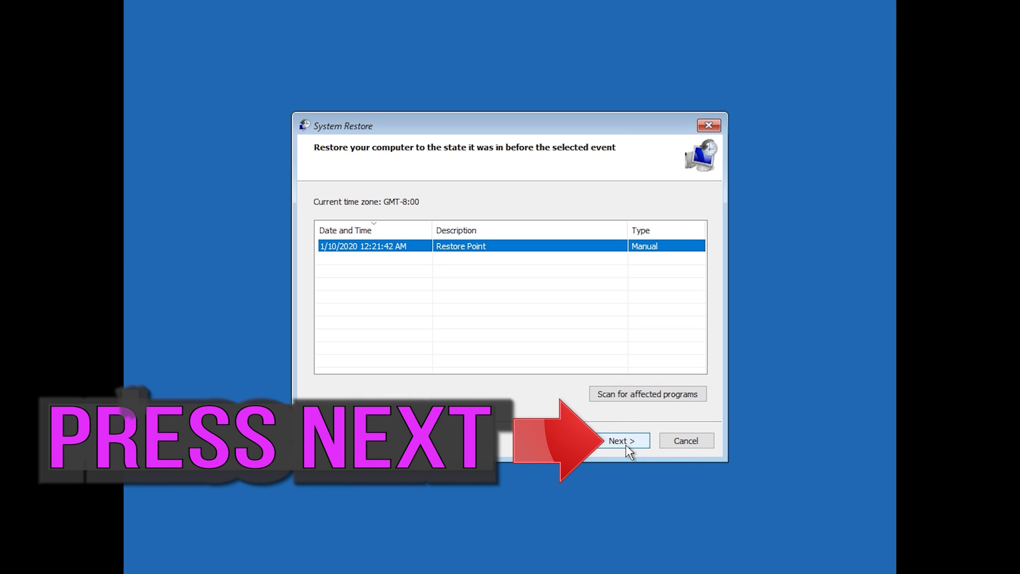
left_click(618, 440)
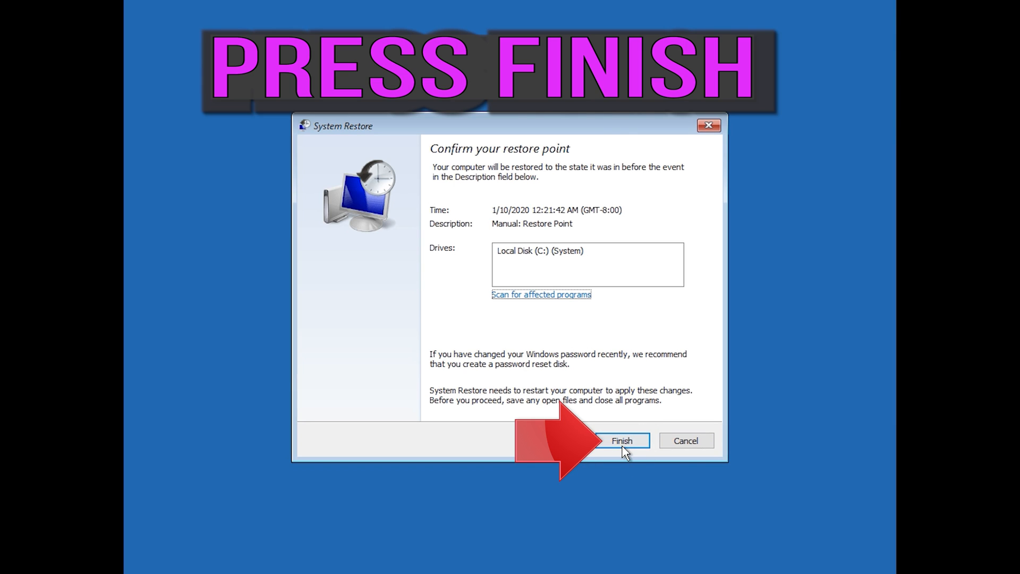
Finish the wizard and answer Yes to the warning to begin restoring
left_click(620, 440)
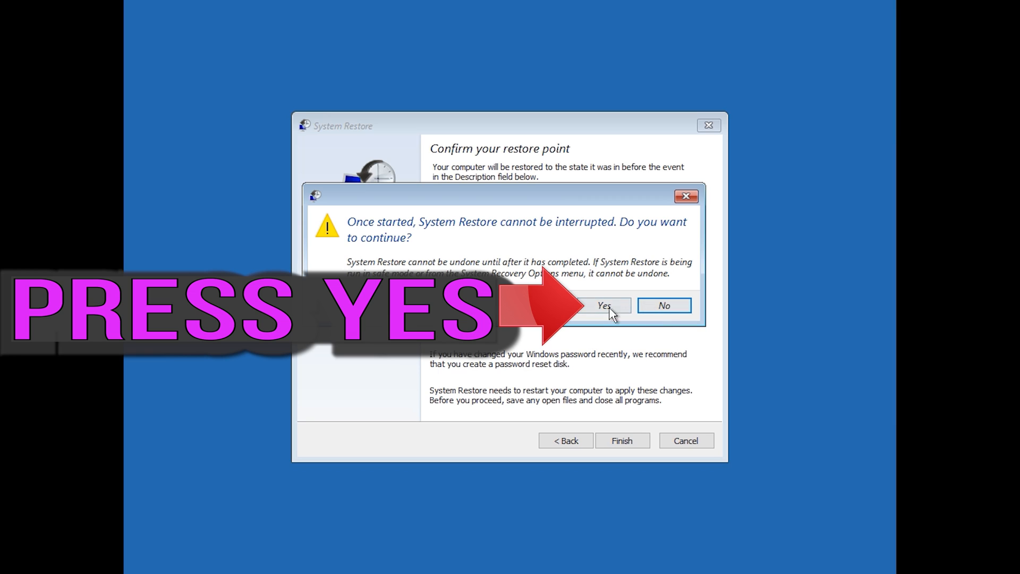
left_click(604, 306)
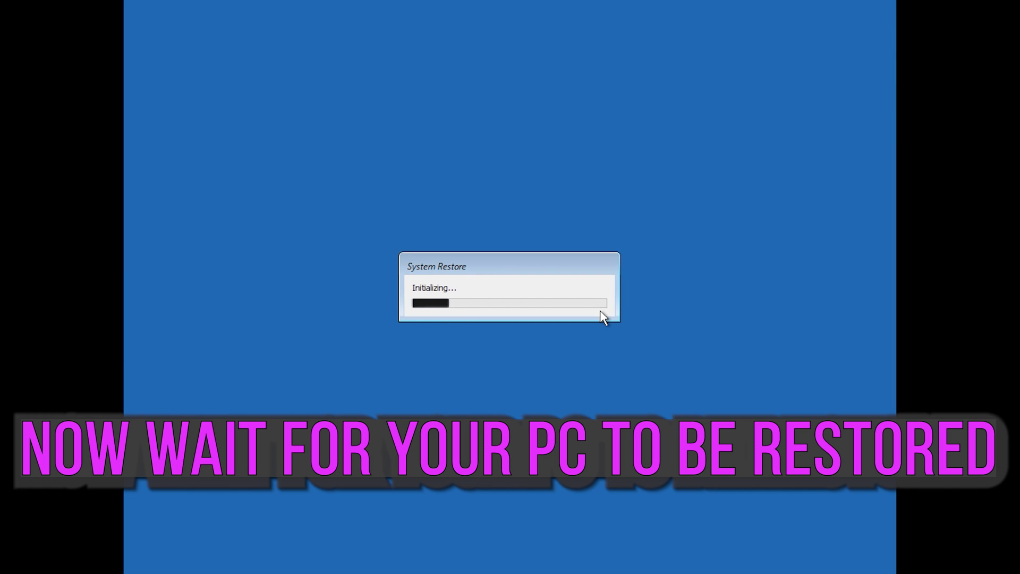